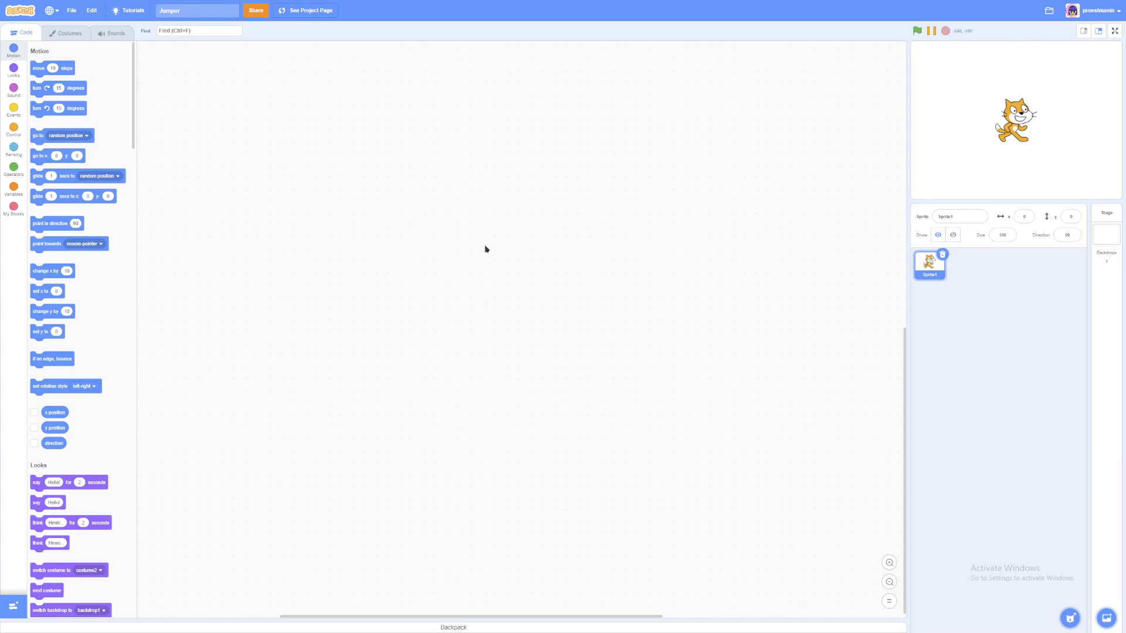
- Add the Cat Flying sprite and give it a 'when green flag clicked' hat block
left_click(1114, 30)
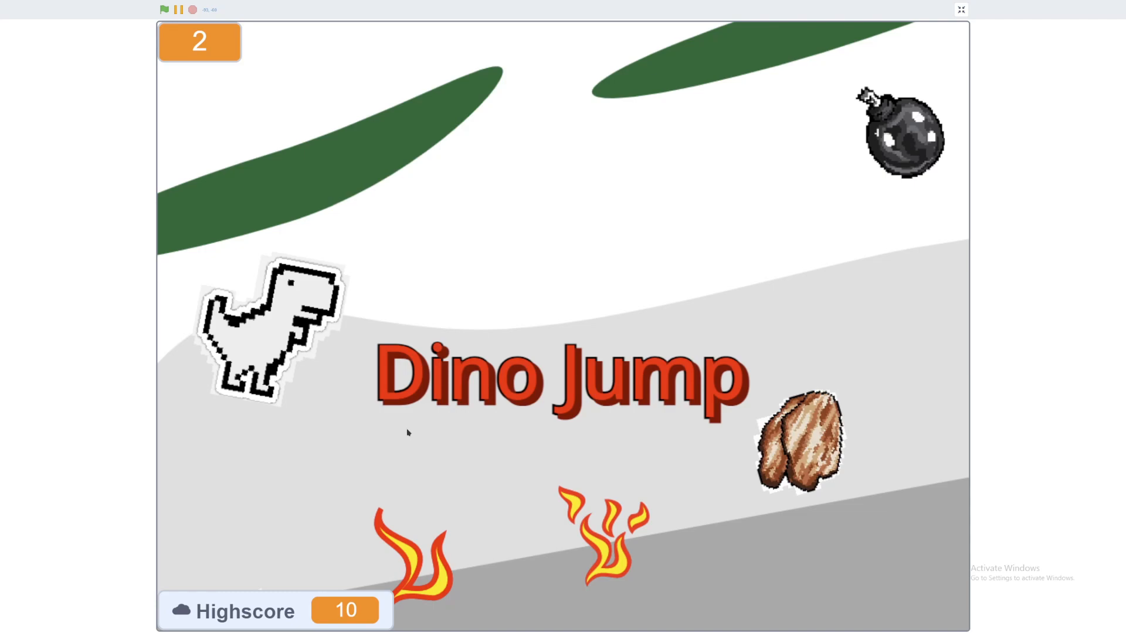
left_click(959, 9)
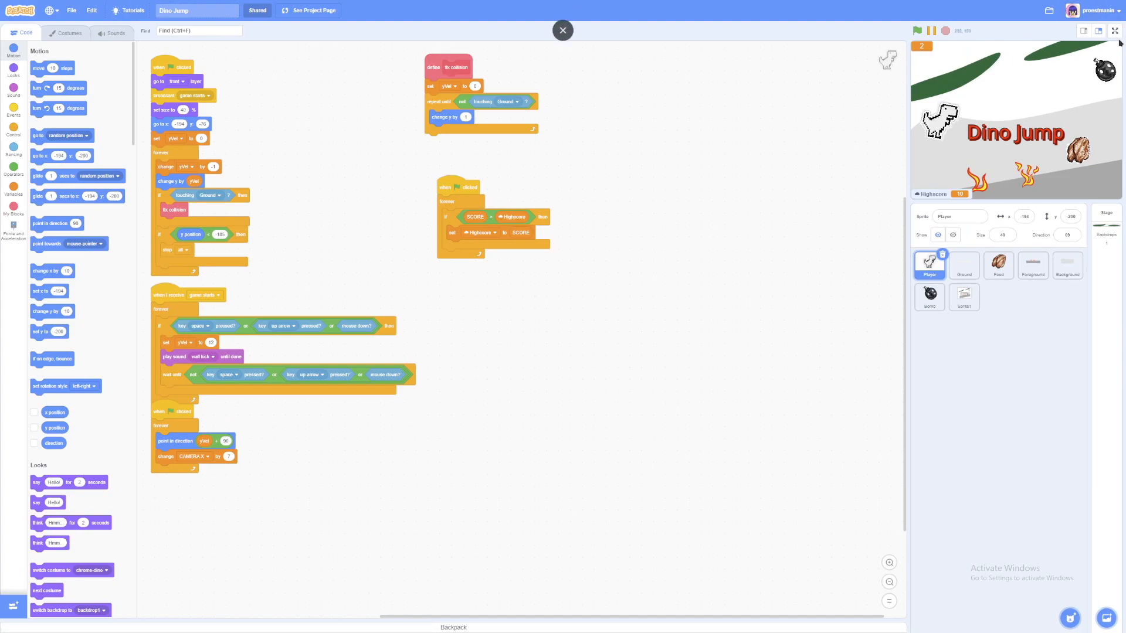
left_click(562, 30)
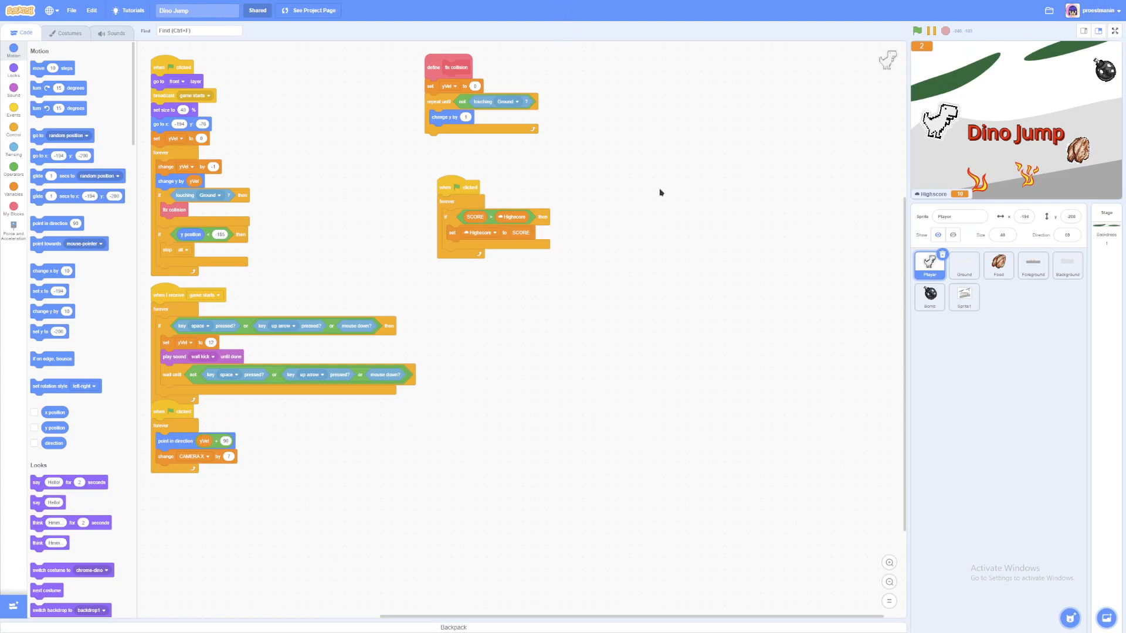
mouse_move(456, 296)
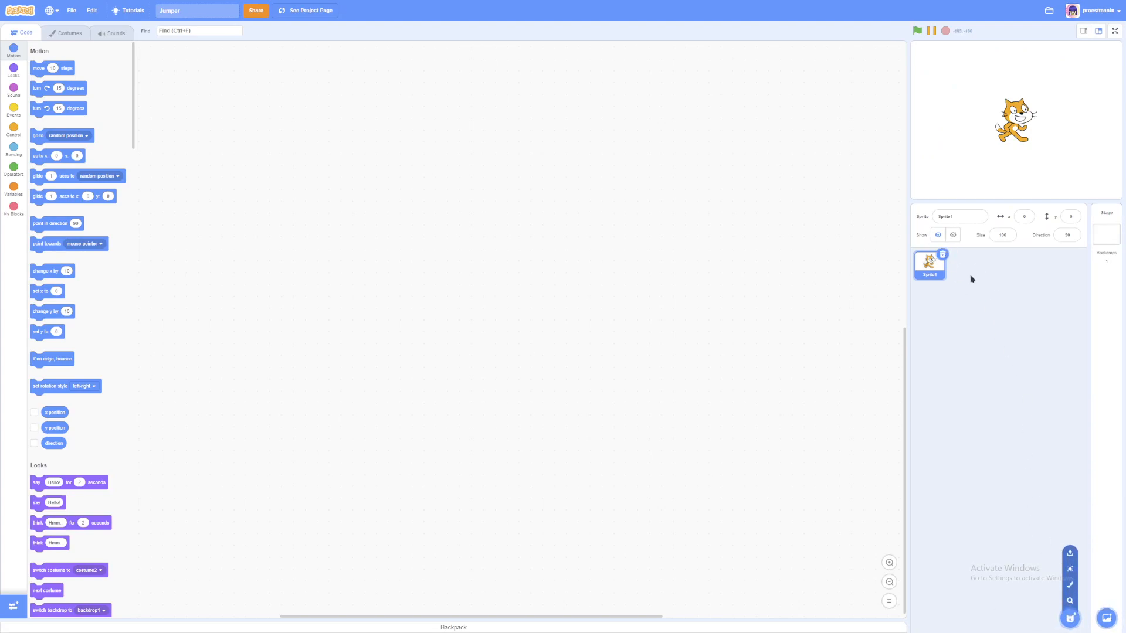
left_click(1106, 230)
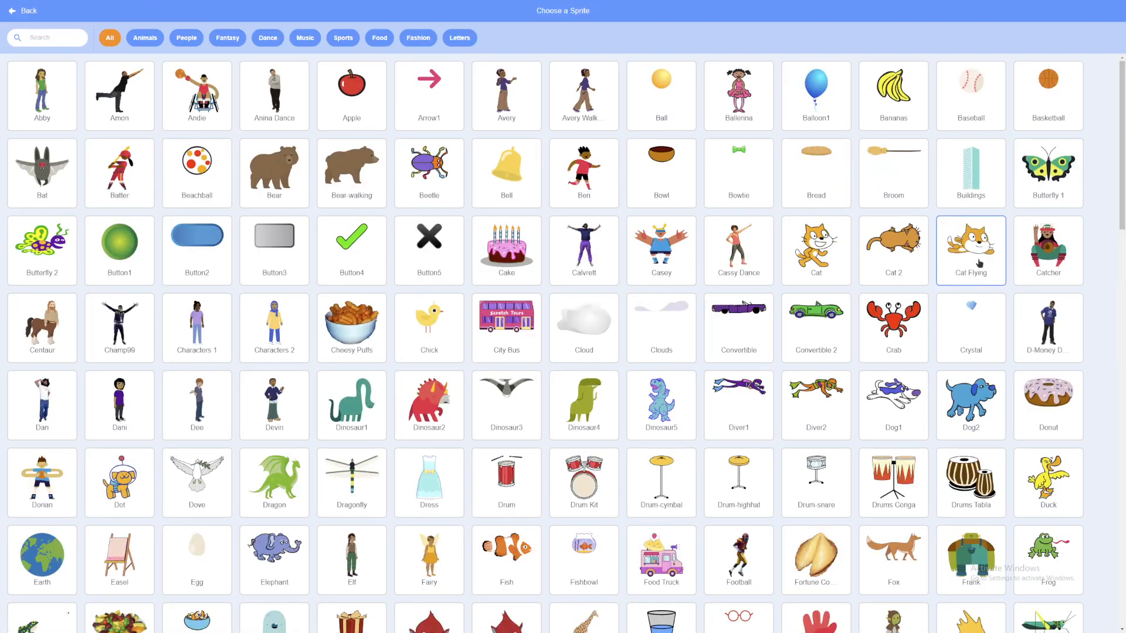
left_click(970, 250)
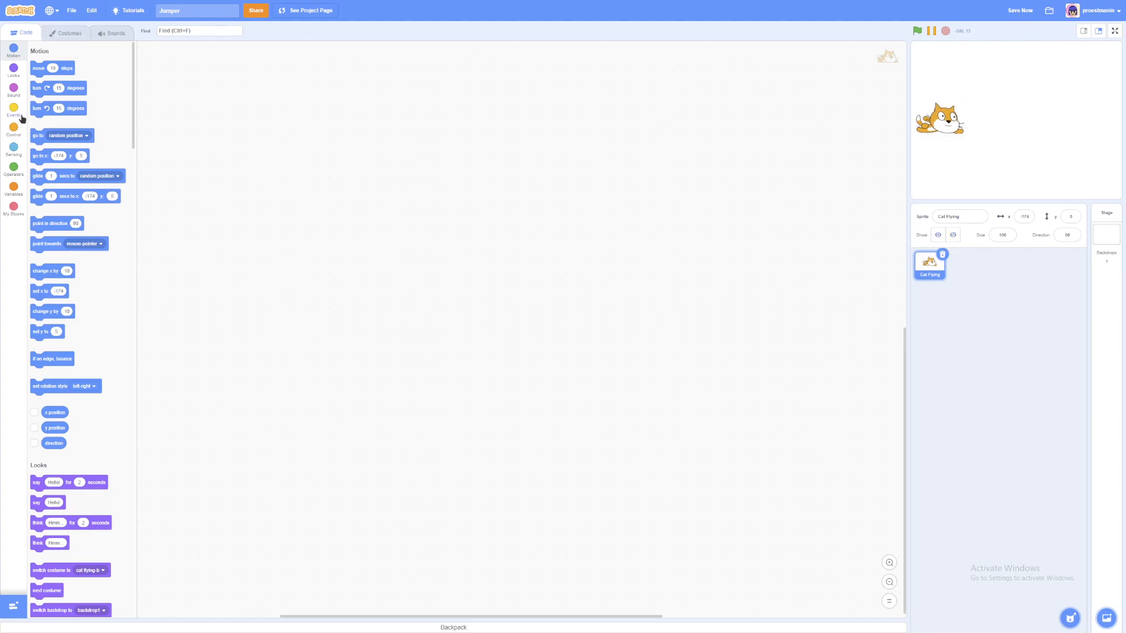
left_click(13, 110)
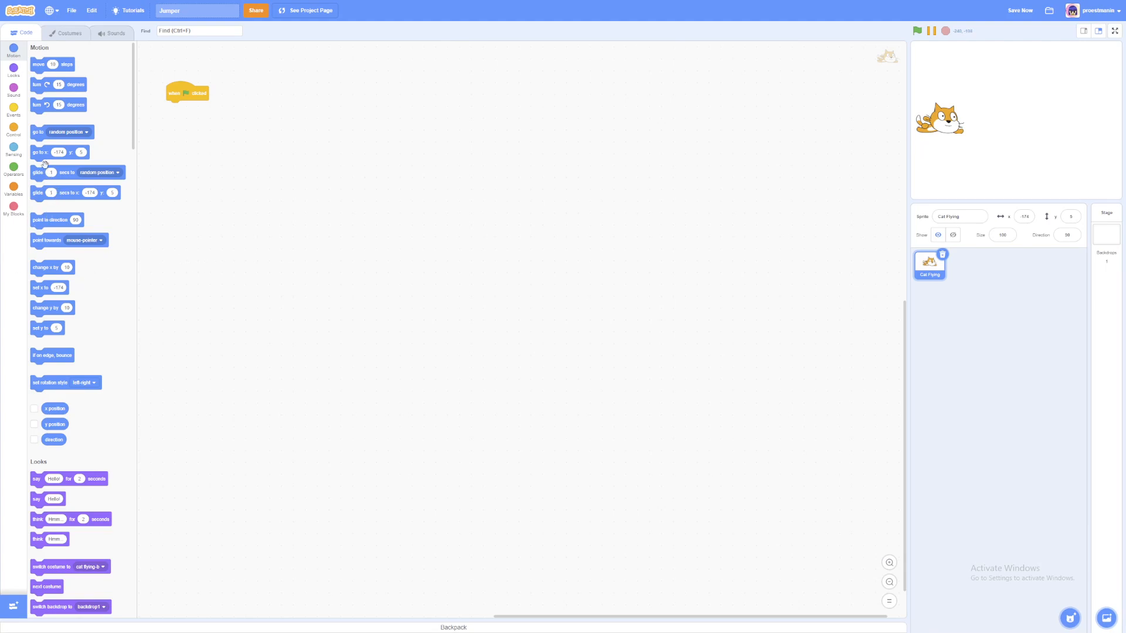
left_click_drag(58, 151, 194, 107)
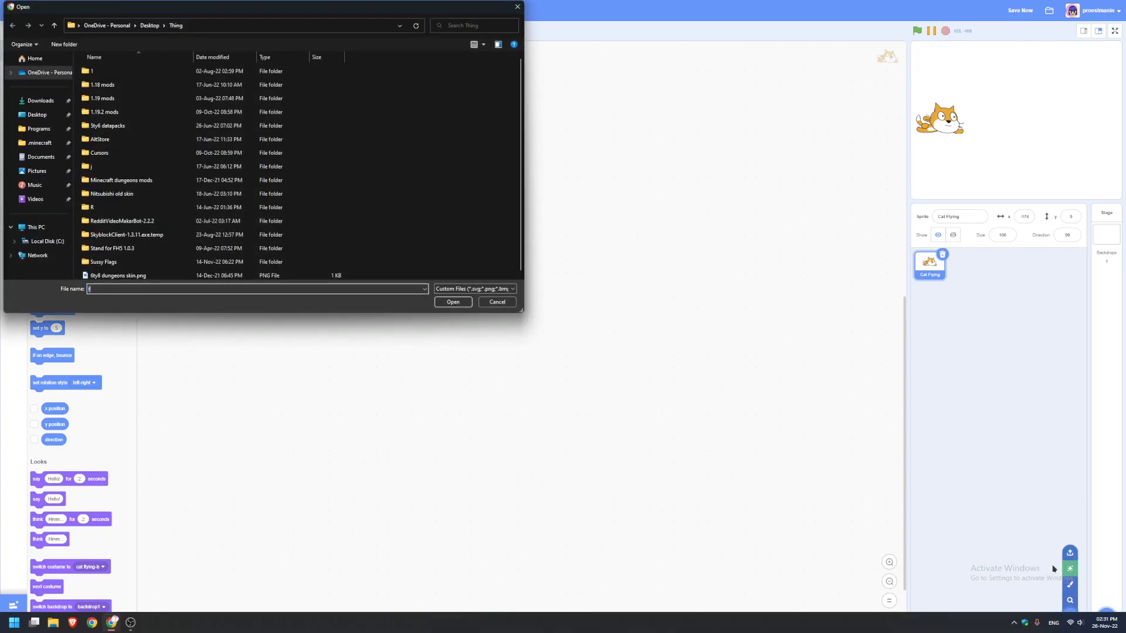
- Paint a new Ground sprite as a rectangle with a darkened grey fill
left_click(496, 301)
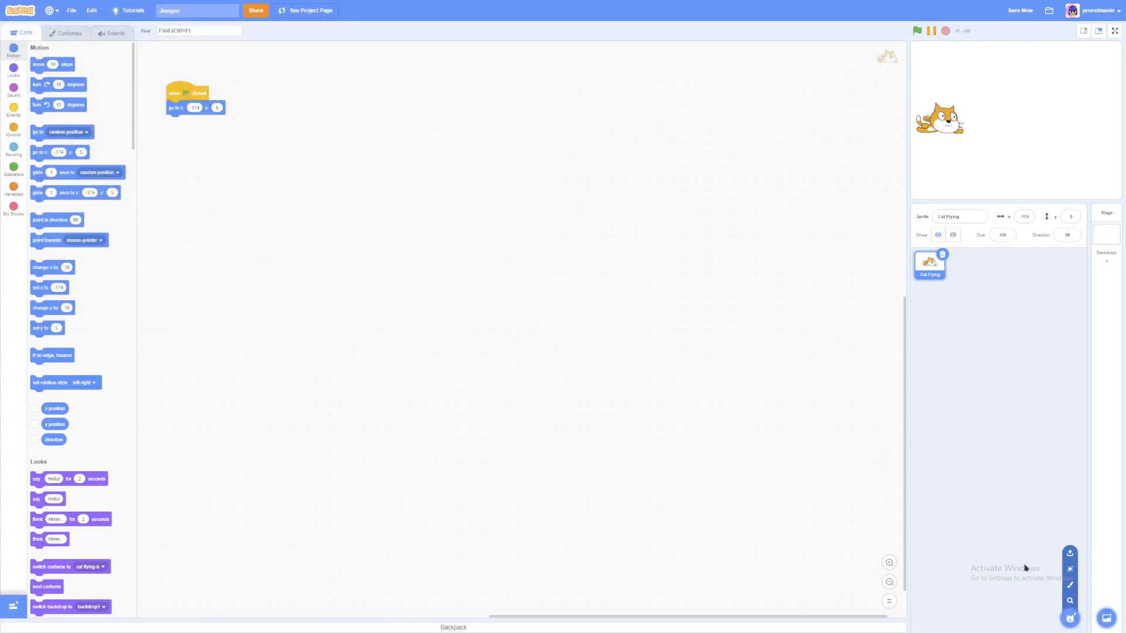
mouse_move(1069, 585)
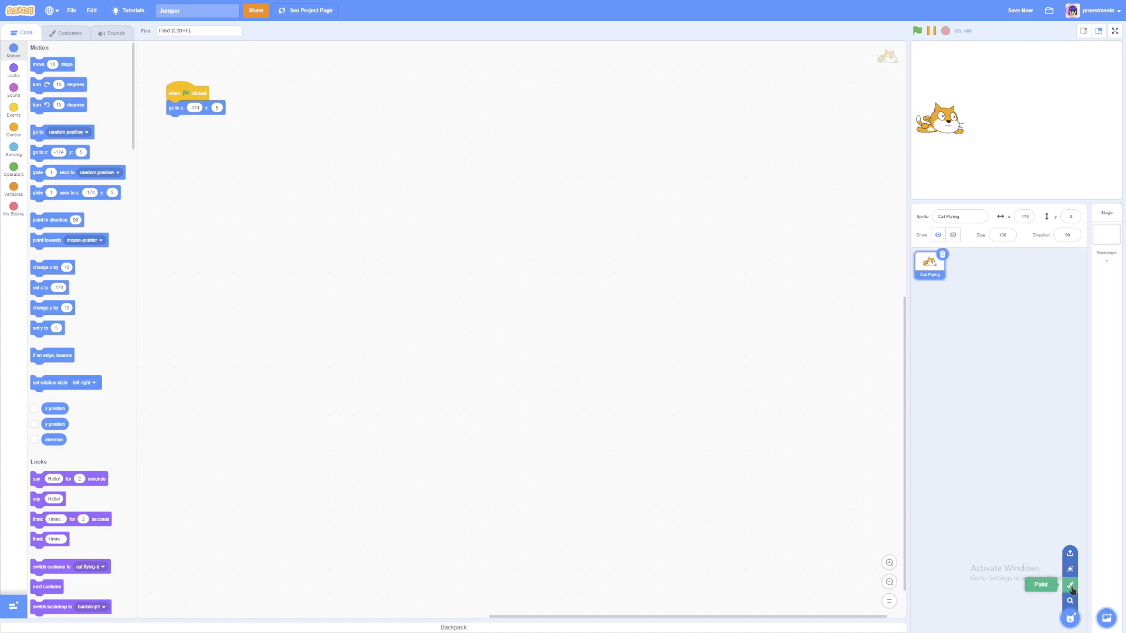
left_click(1068, 584)
type("Ground")
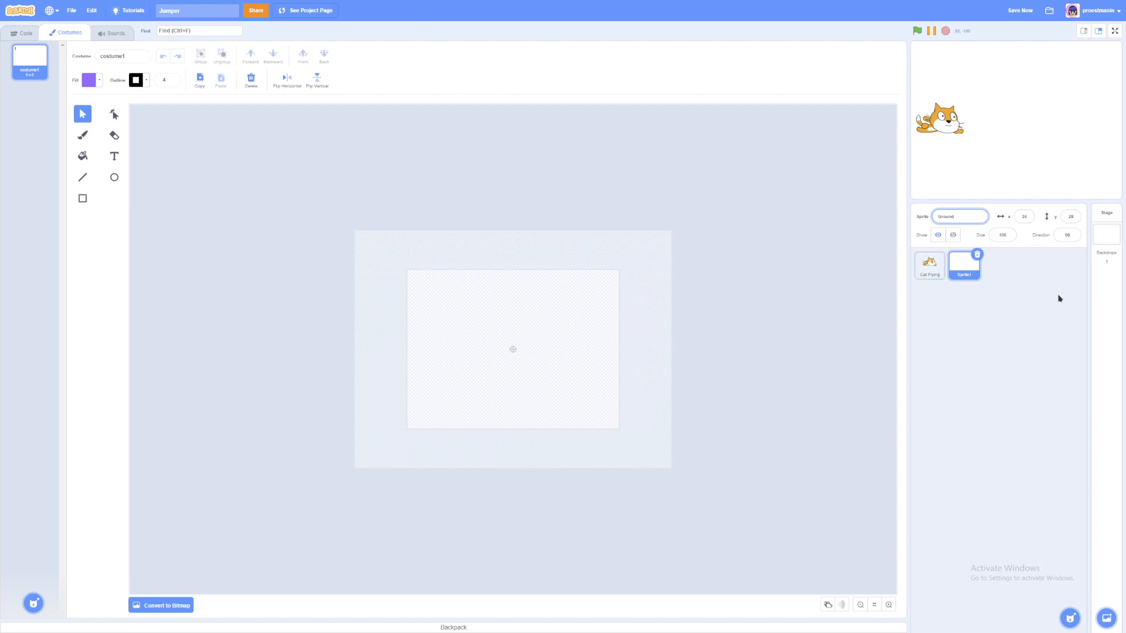
left_click(82, 198)
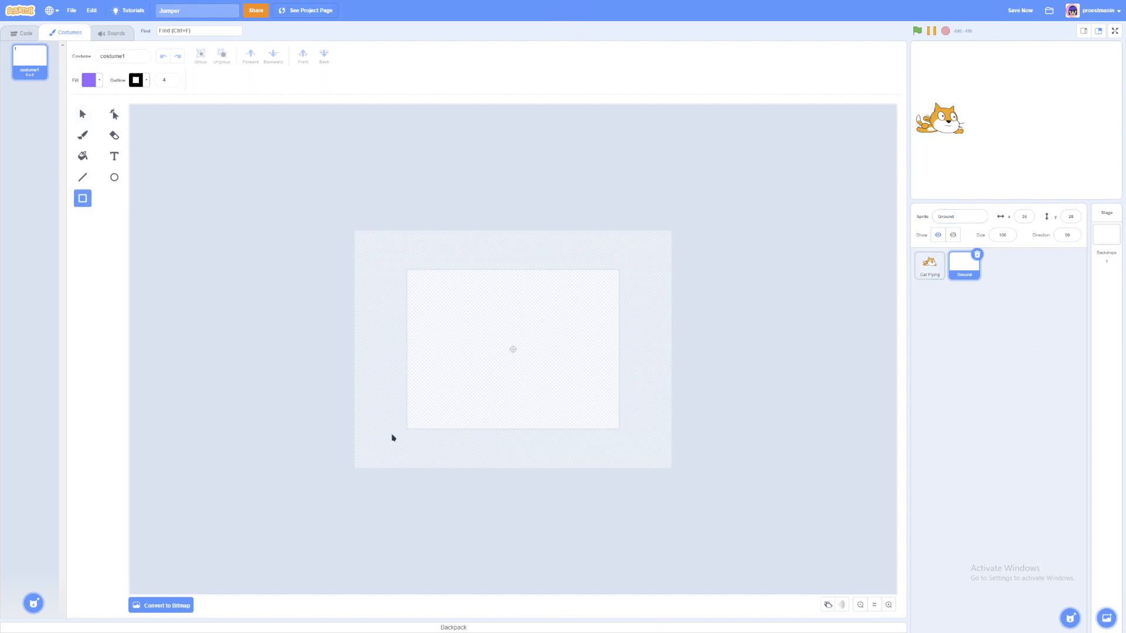
mouse_move(388, 391)
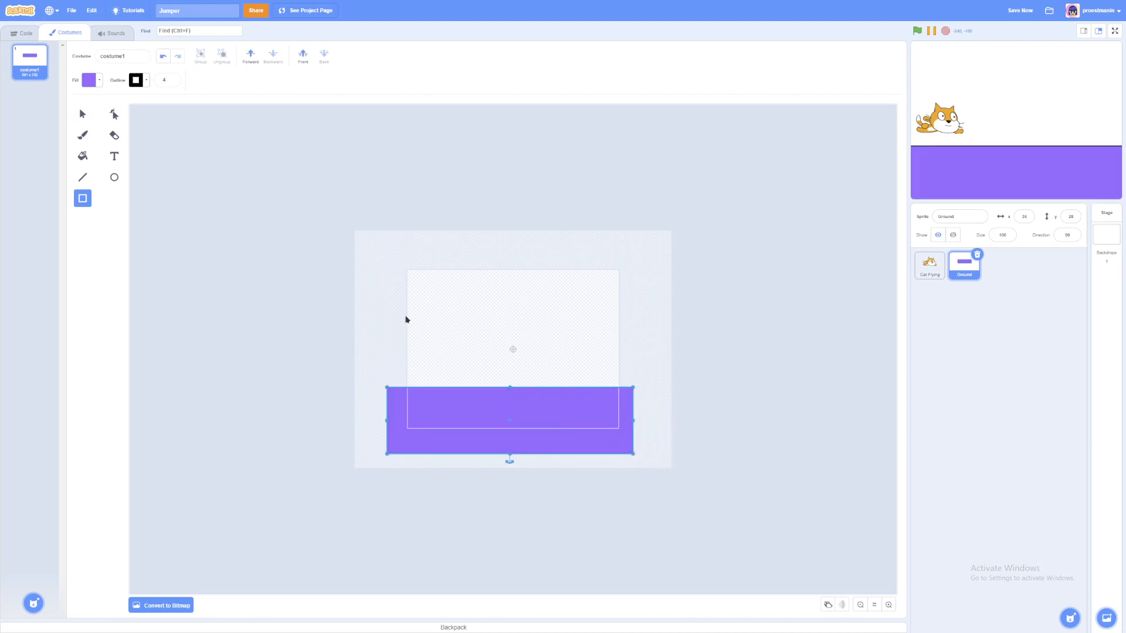
mouse_move(511, 388)
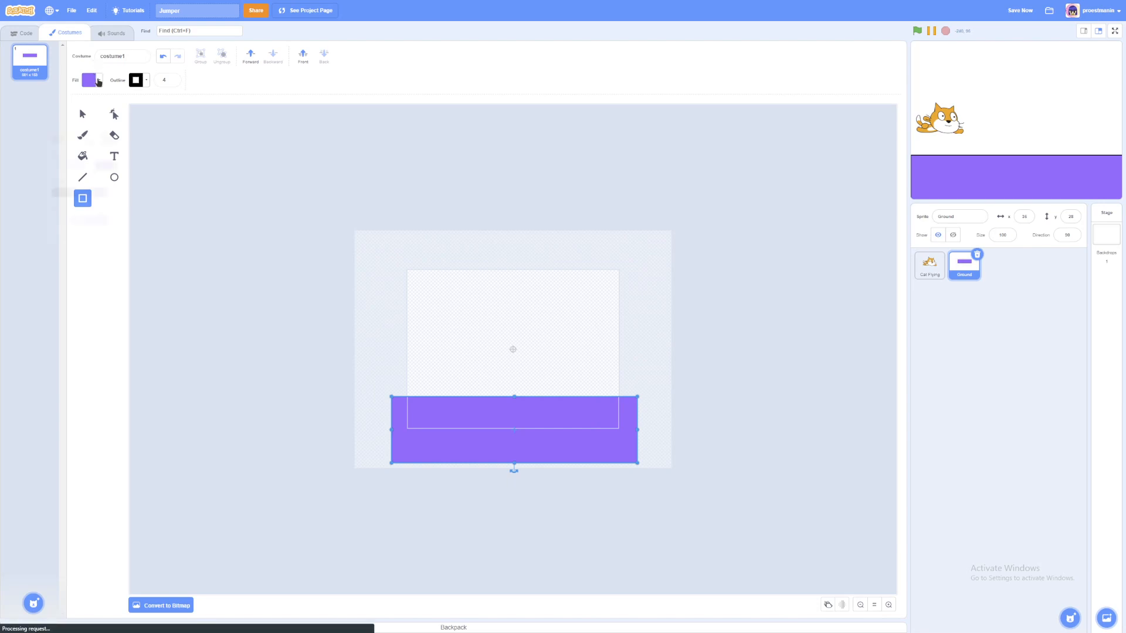
left_click(89, 80)
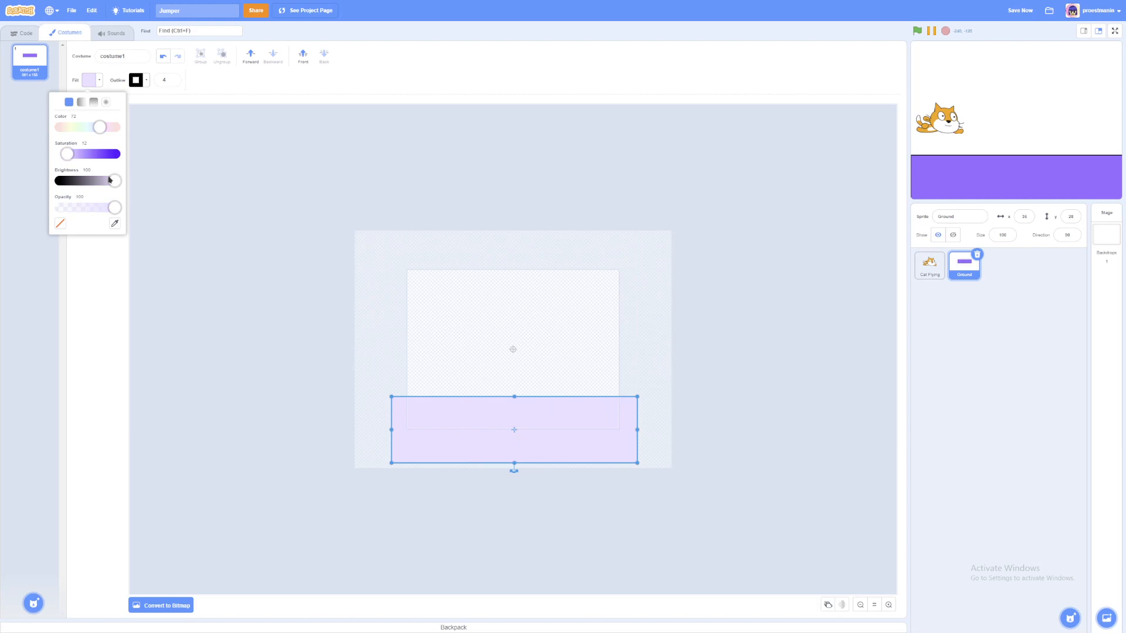
left_click_drag(114, 180, 99, 180)
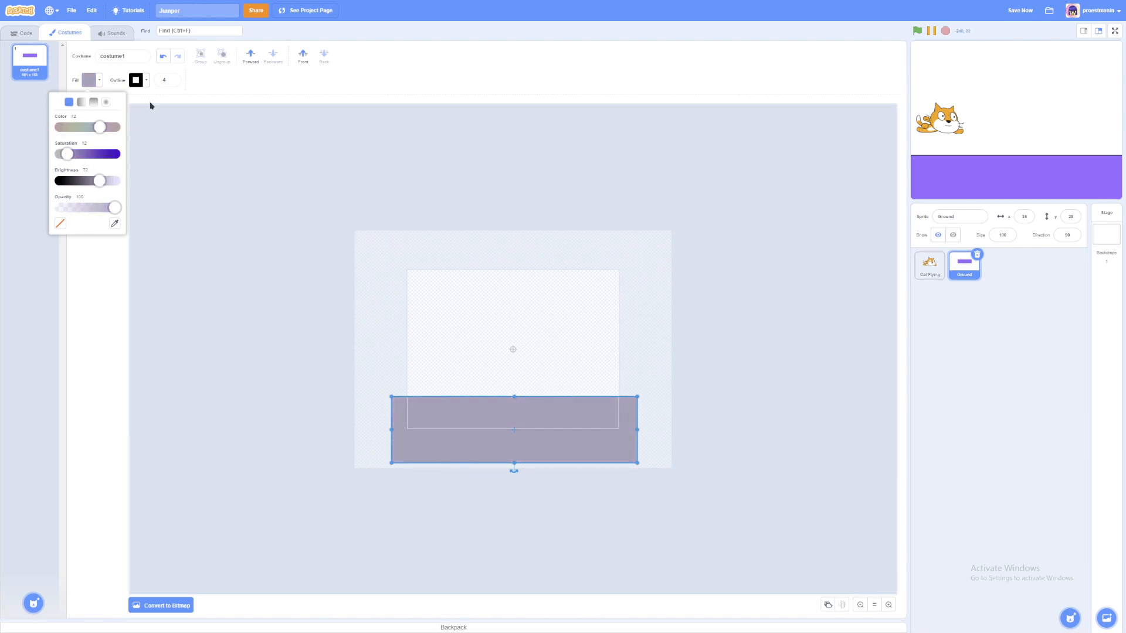
left_click(251, 323)
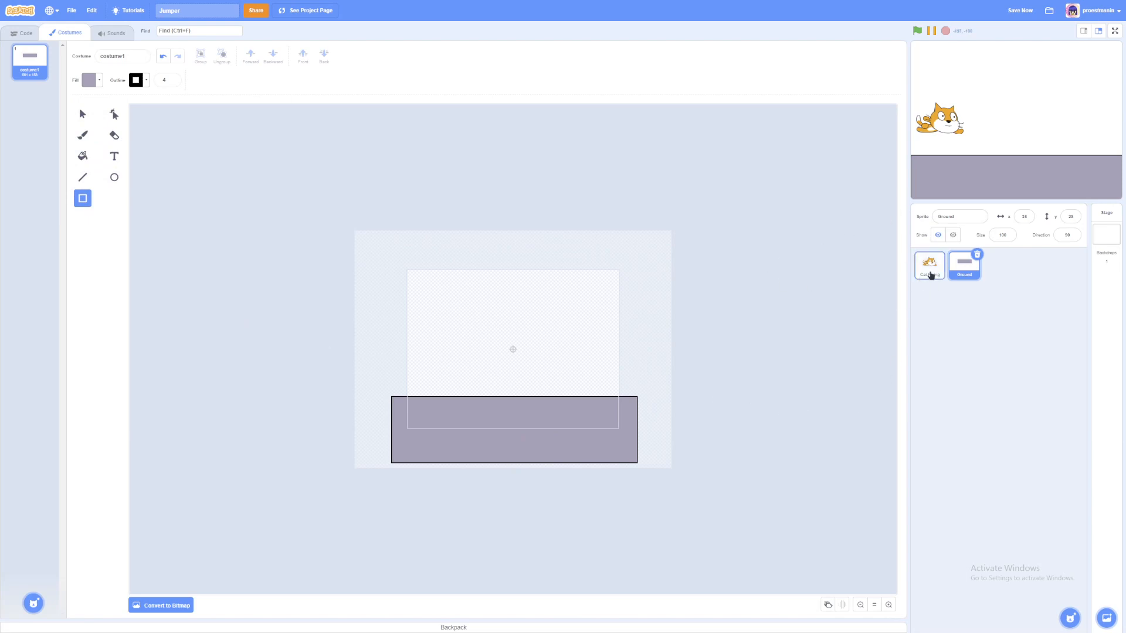
- On Cat Flying, delete 'my variable' and create a yVel variable
left_click(928, 265)
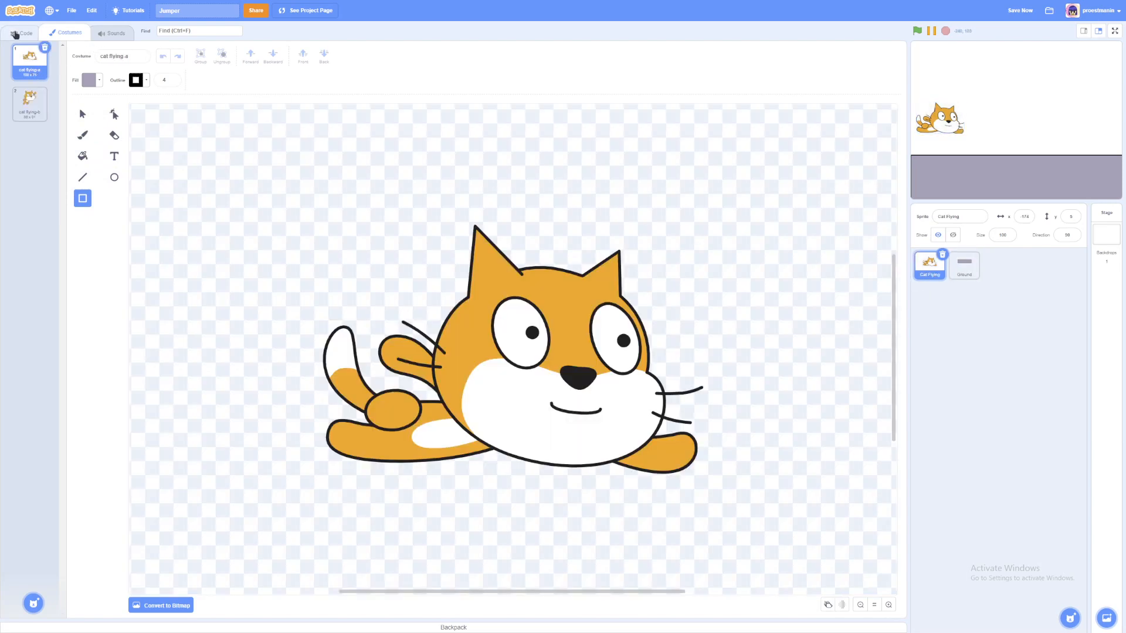
left_click(22, 32)
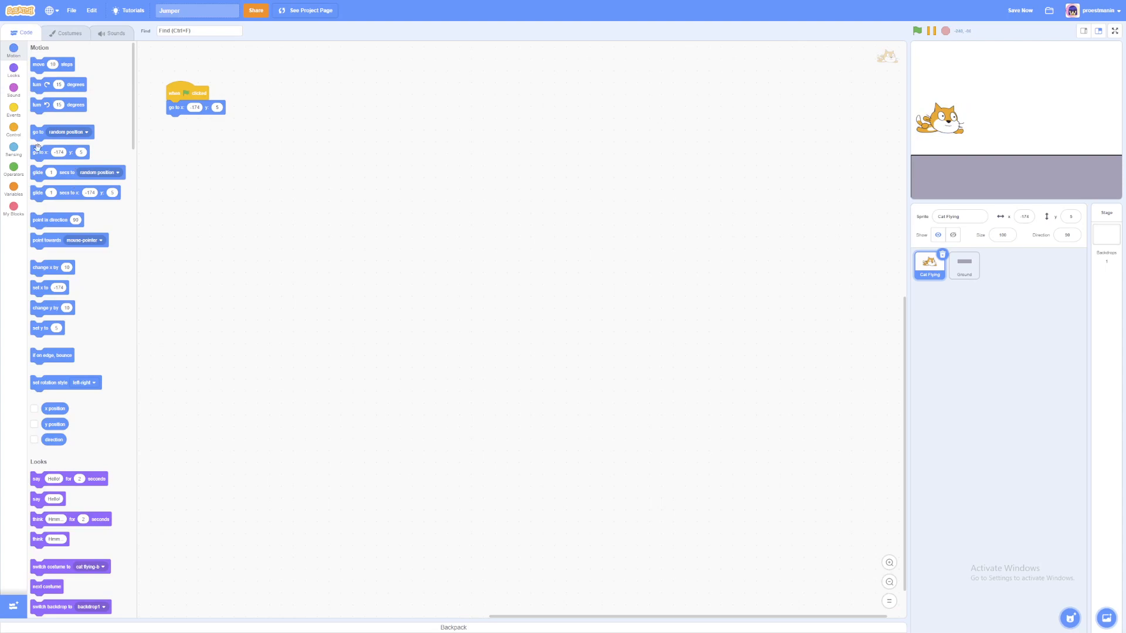
left_click(13, 188)
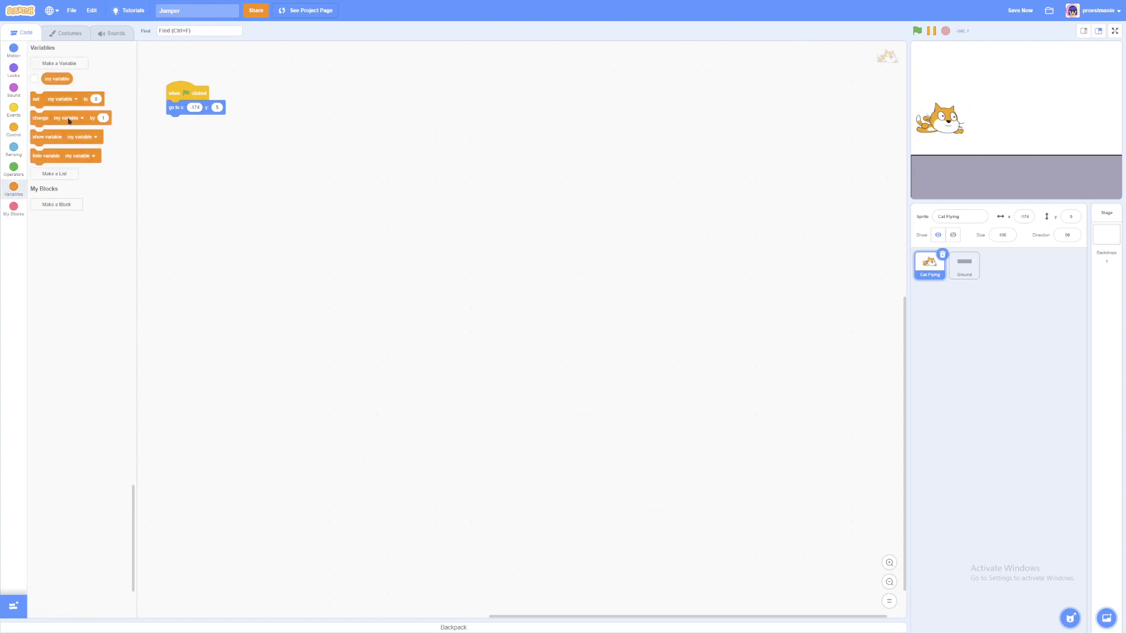
right_click(58, 78)
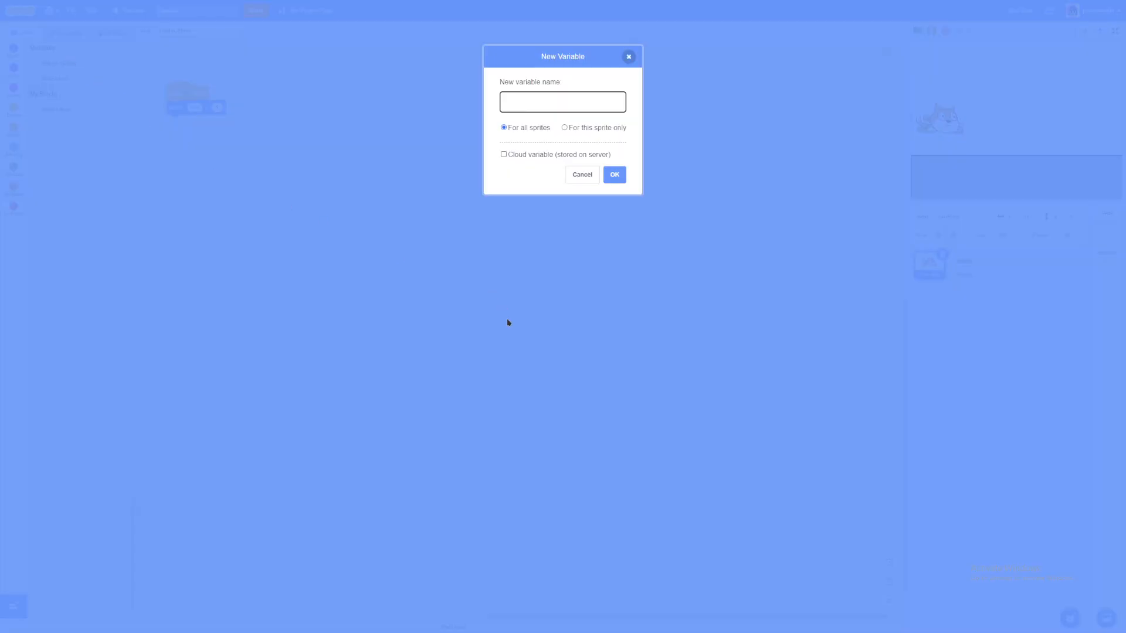
type("yVel")
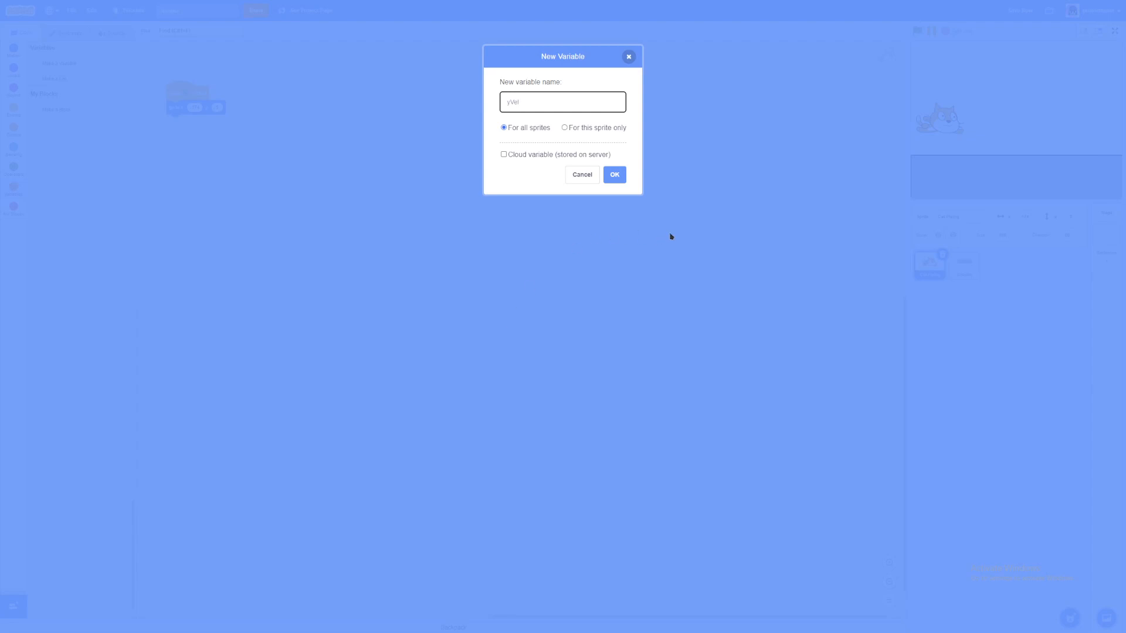
left_click(614, 175)
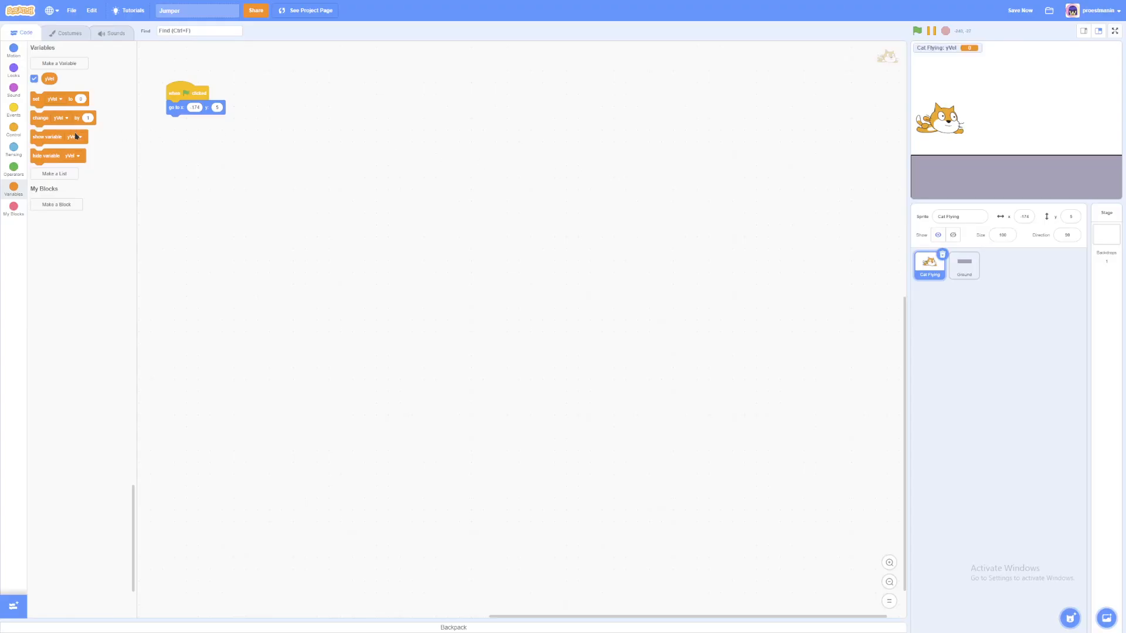
- Hide the yVel stage readout and set yVel to 0 when the game starts
left_click(34, 78)
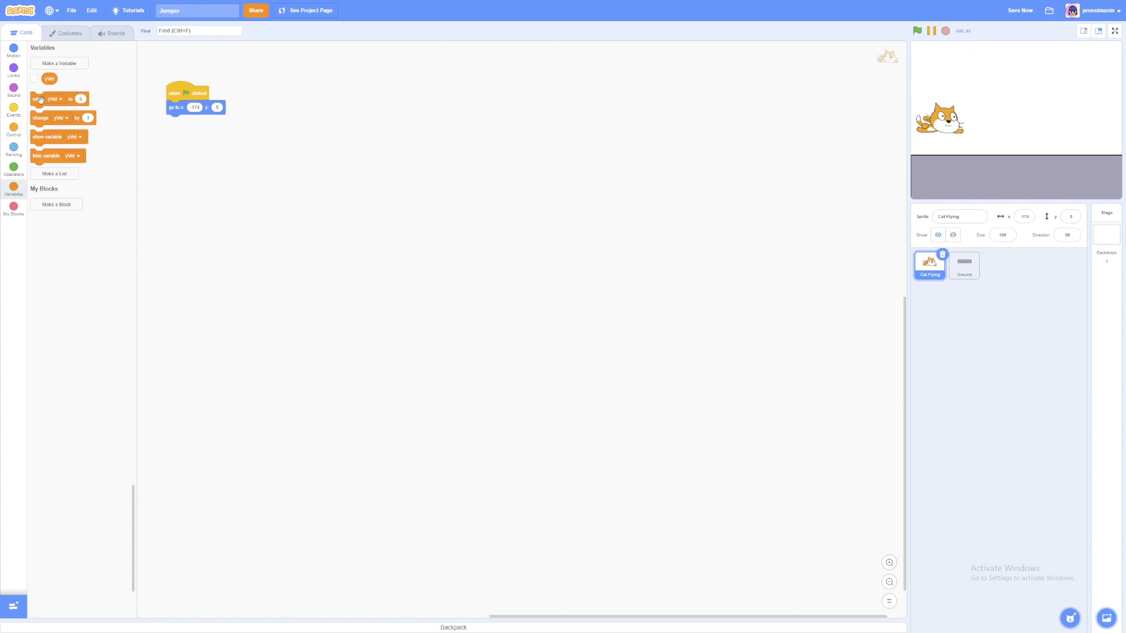
left_click_drag(35, 99, 126, 177)
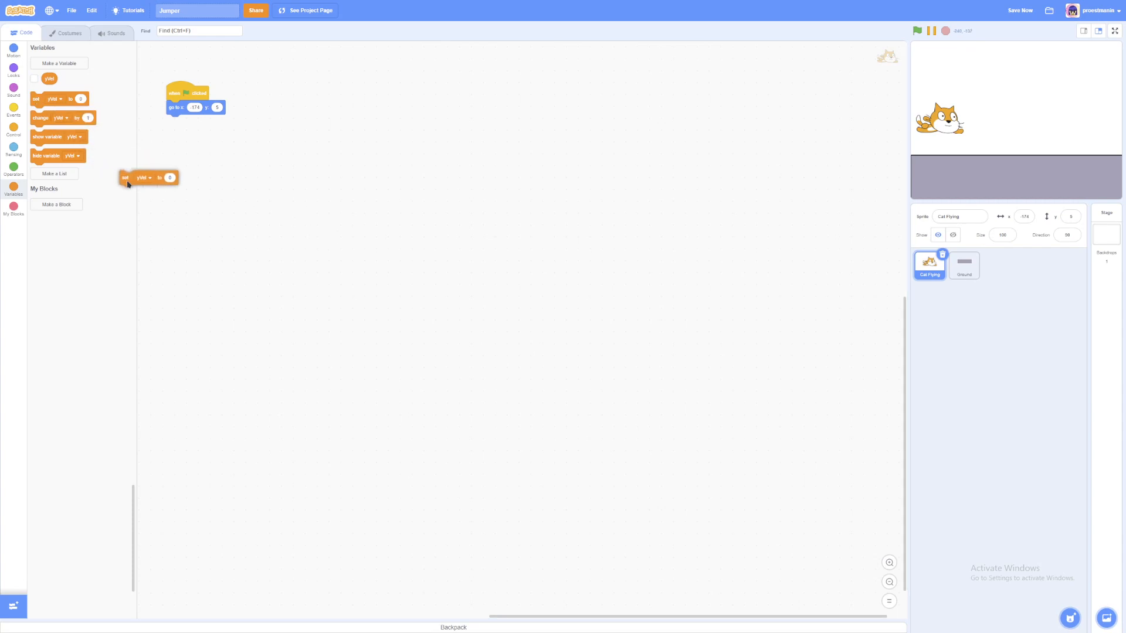
left_click_drag(126, 177, 176, 108)
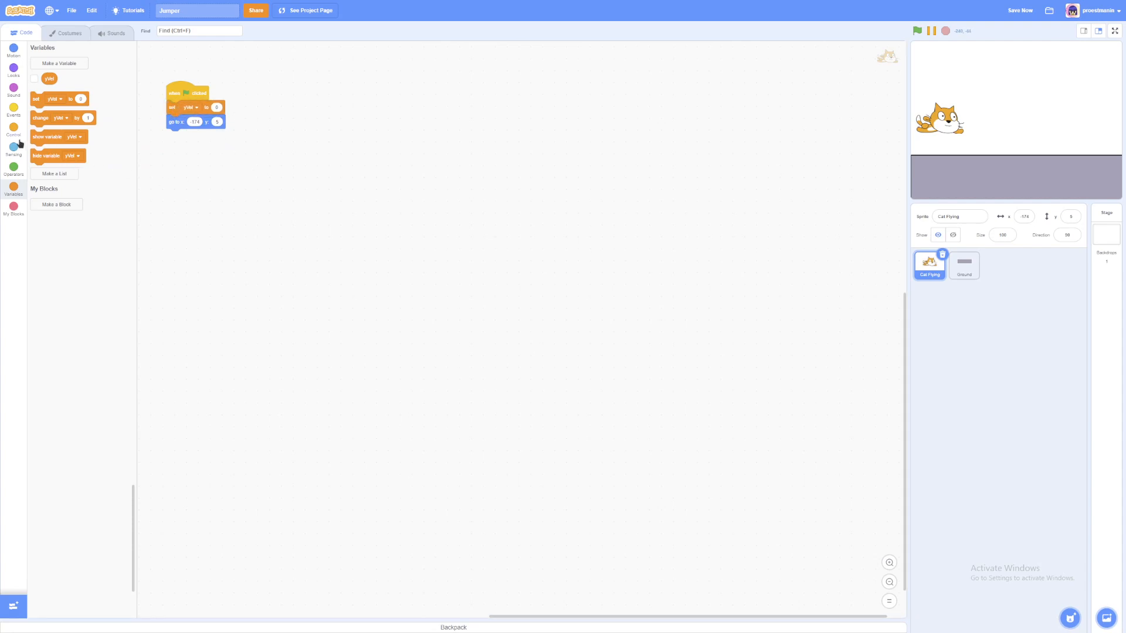
- Add a forever loop that lowers yVel by 1, and pull out a spare yVel reporter
left_click(13, 129)
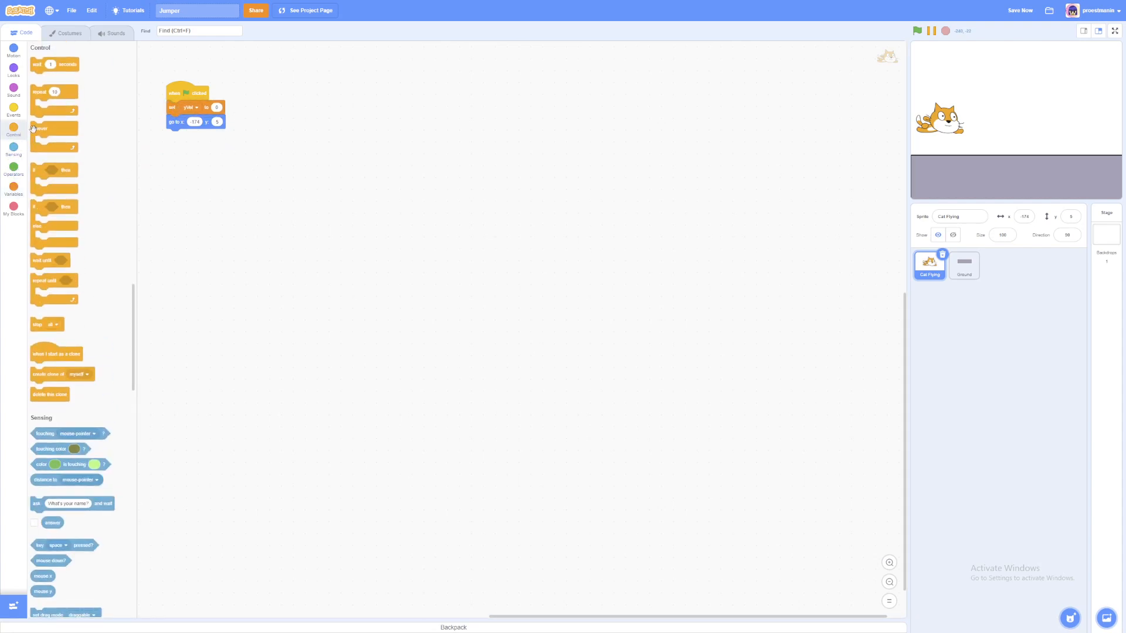
left_click_drag(41, 128, 189, 136)
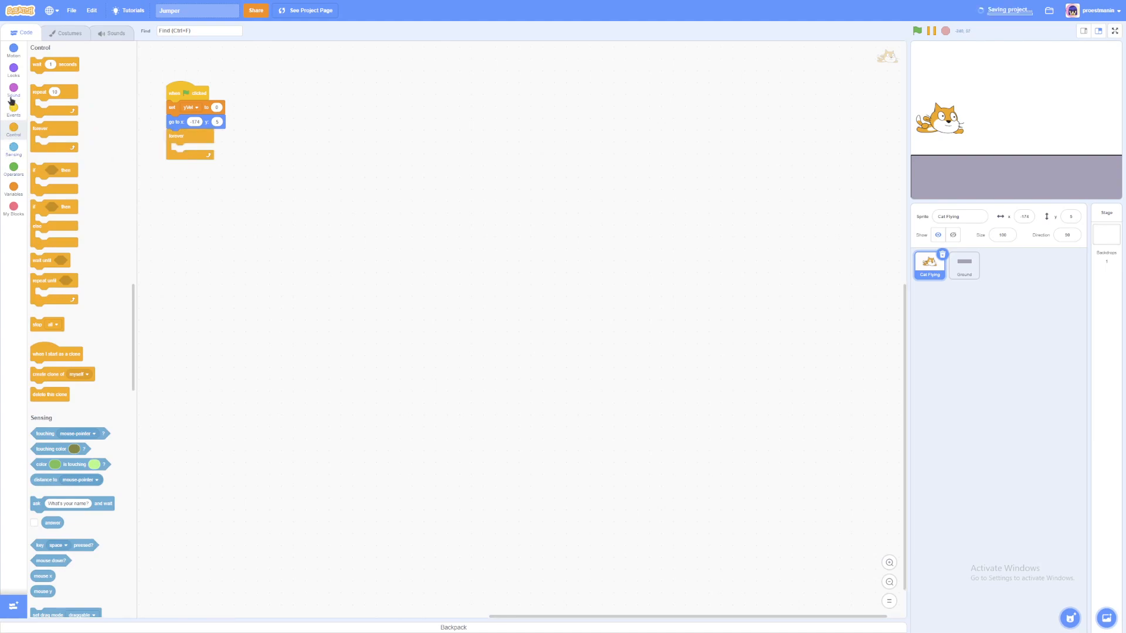
left_click(13, 189)
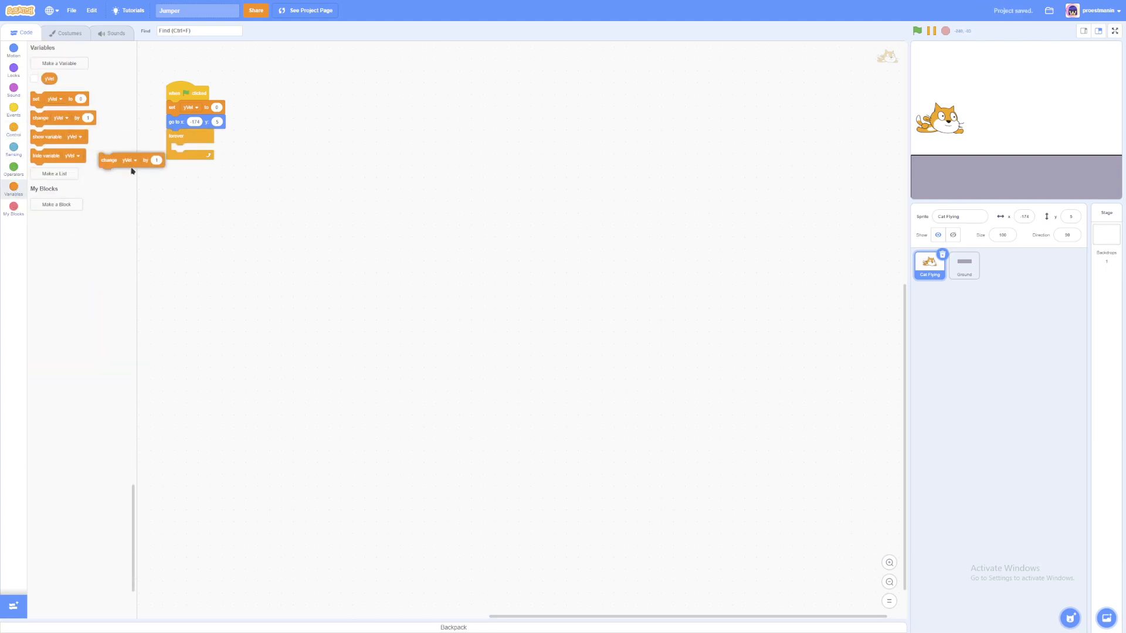
left_click_drag(129, 159, 190, 150)
type("-1")
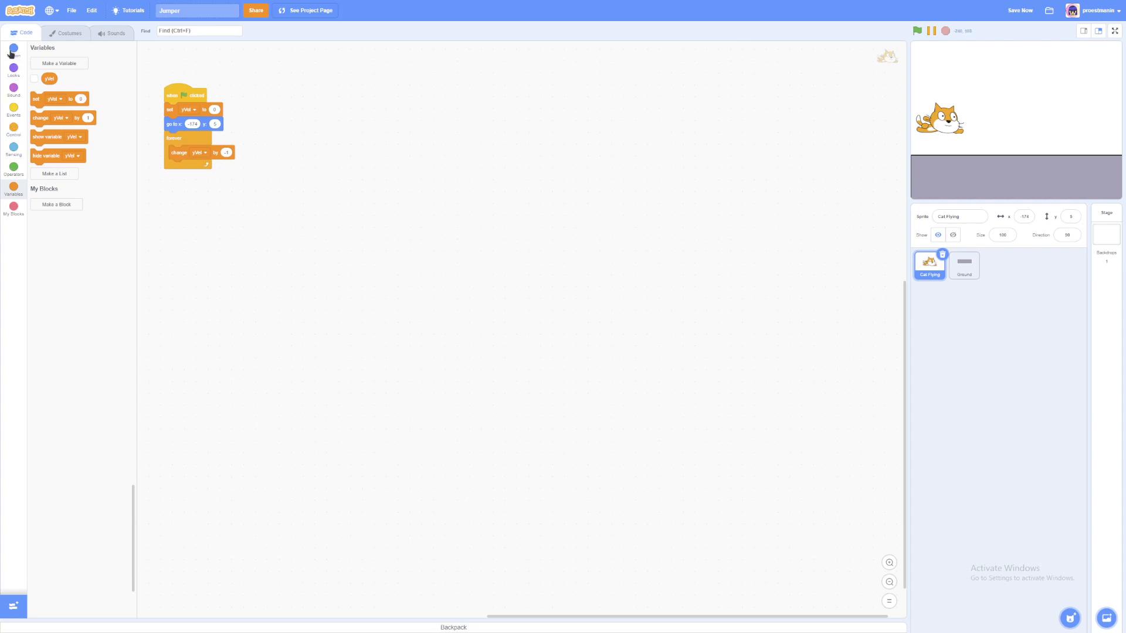
left_click_drag(49, 78, 239, 198)
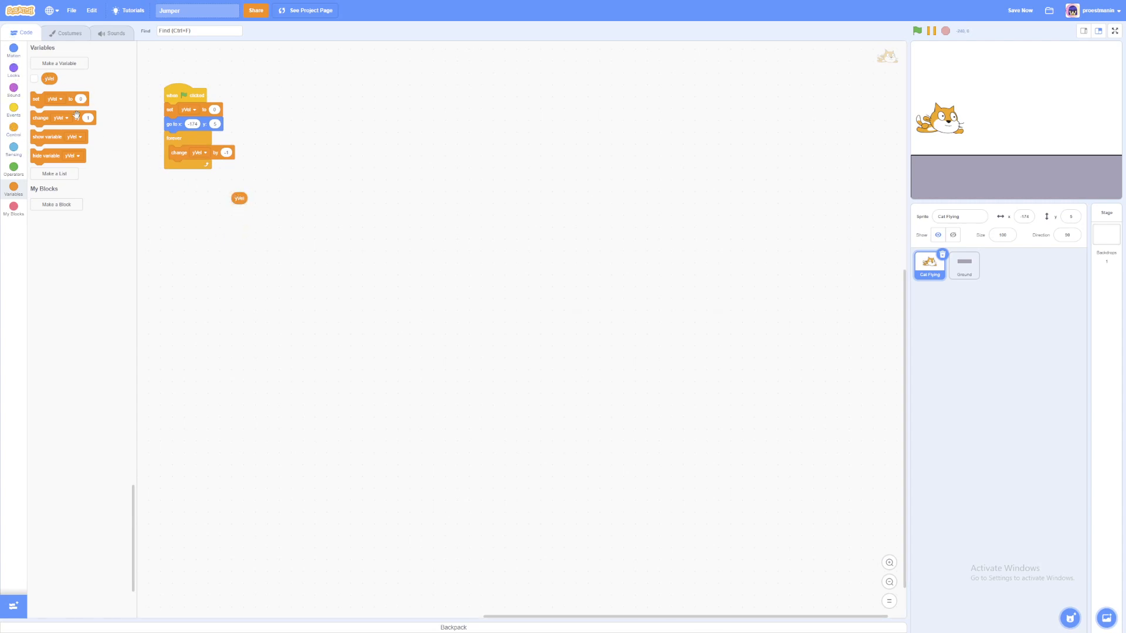
left_click(13, 51)
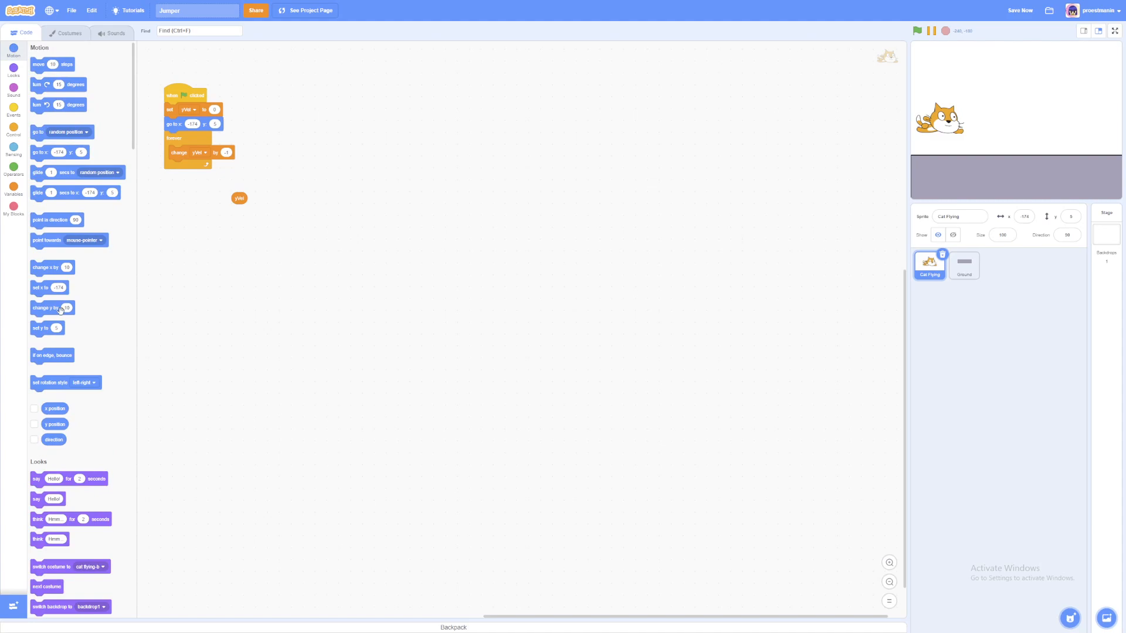
mouse_move(48, 296)
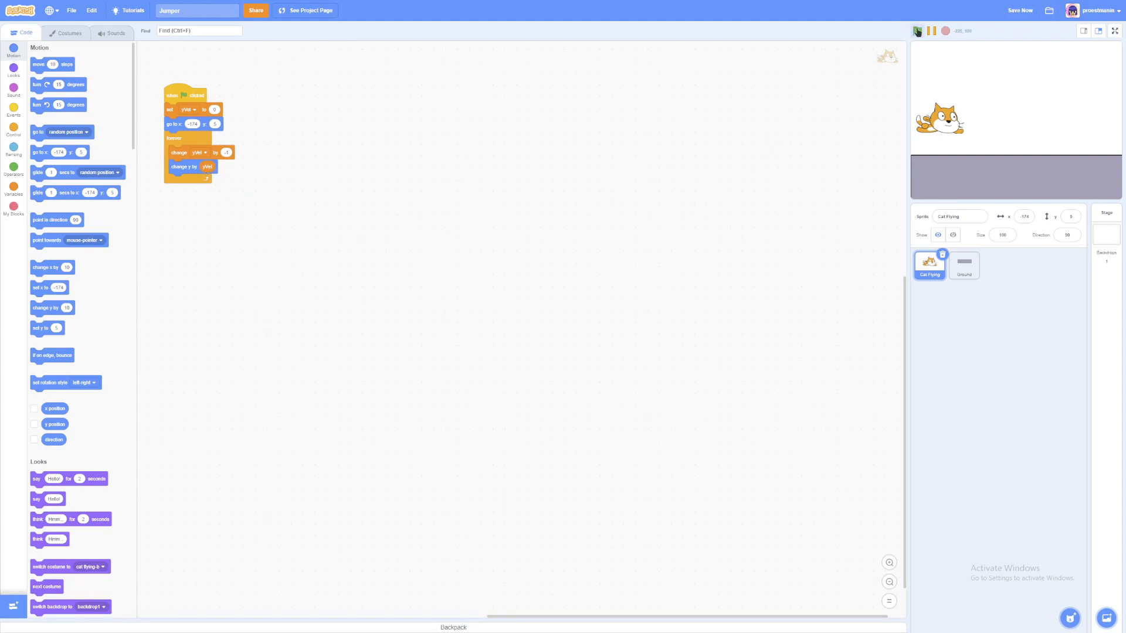
- Run and stop the game a few times to watch the cat fall
left_click(917, 30)
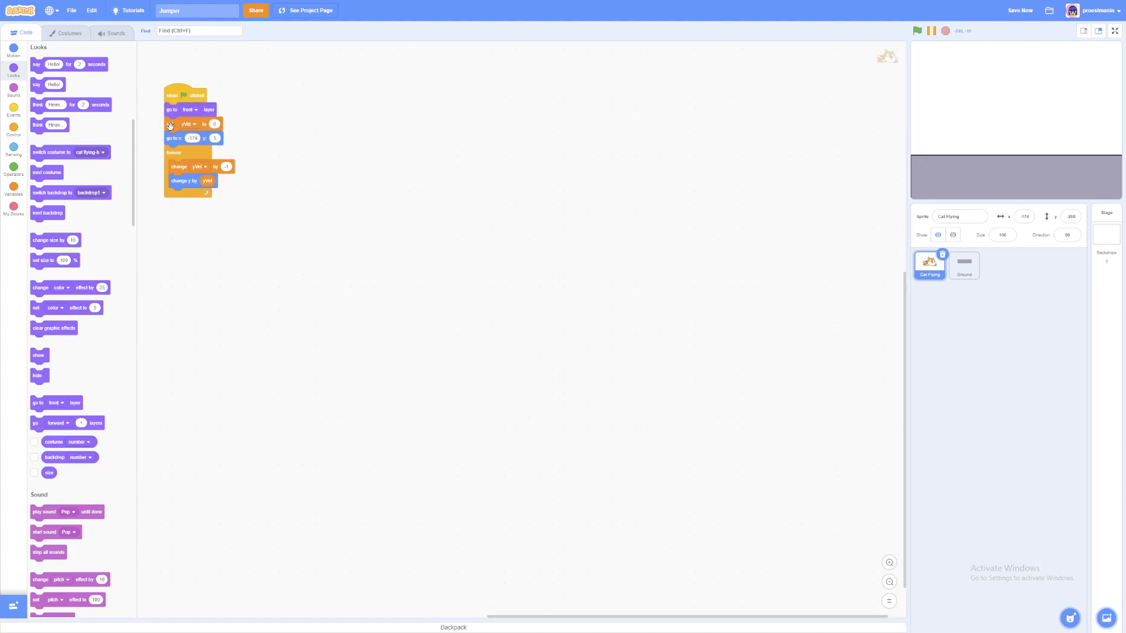
left_click(915, 30)
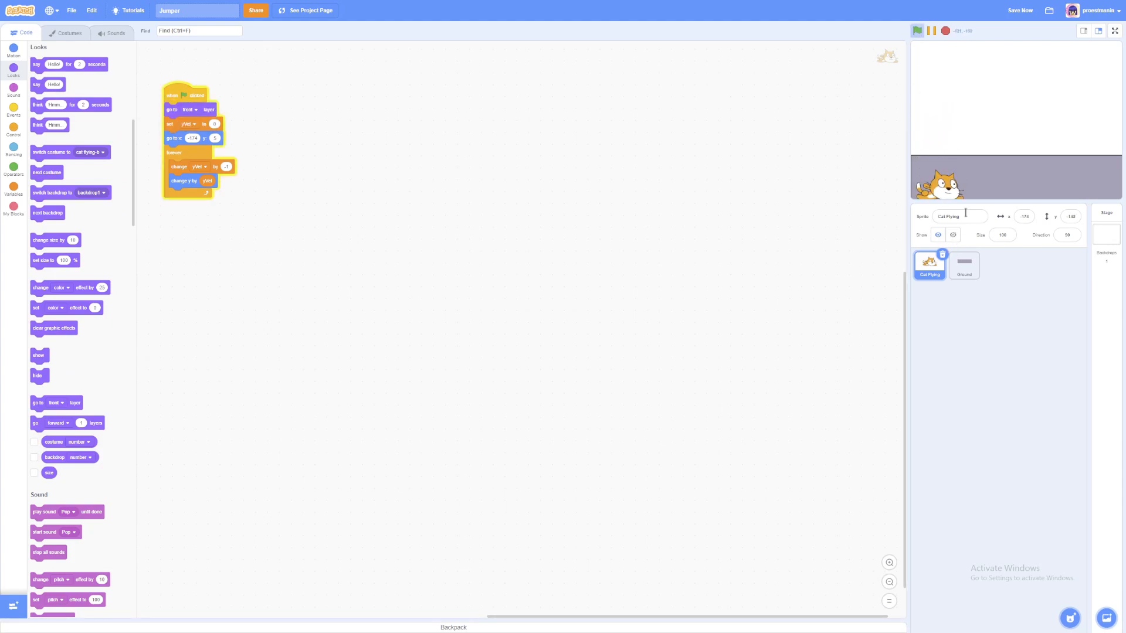
left_click(916, 30)
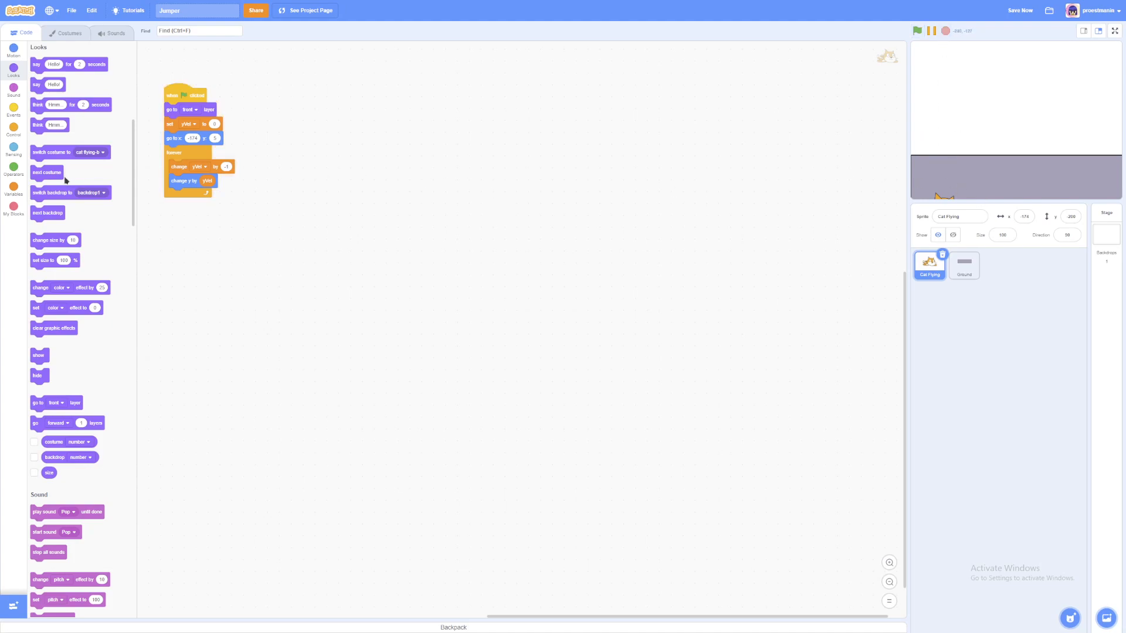
left_click(13, 130)
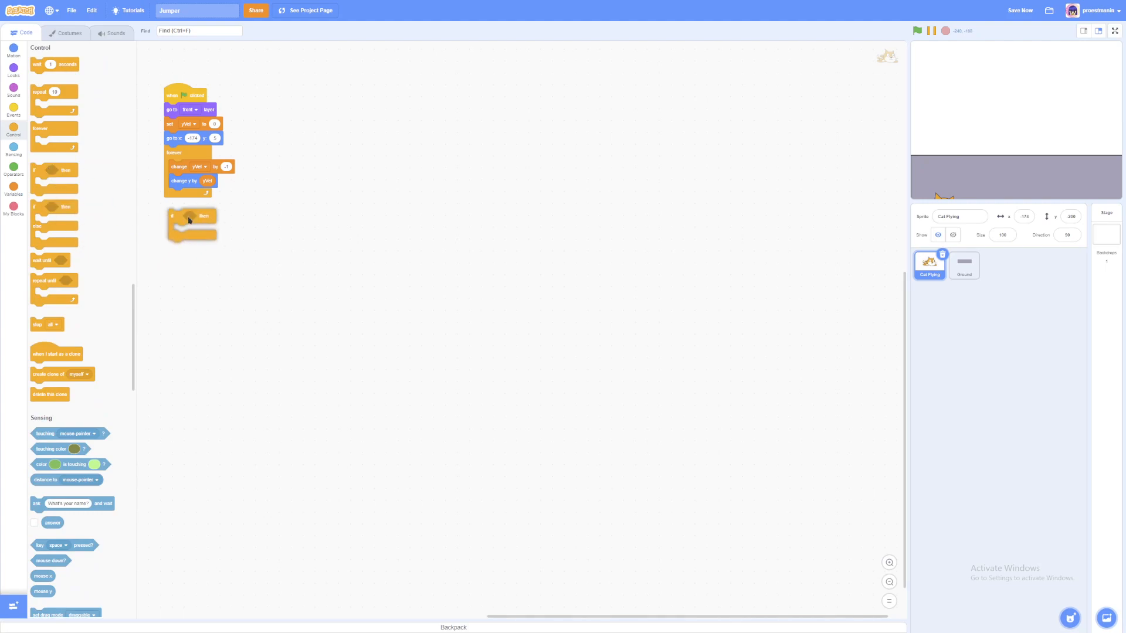
- Add an 'if touching Ground' check in the loop that lifts the cat by 1 until clear
left_click_drag(192, 216, 191, 195)
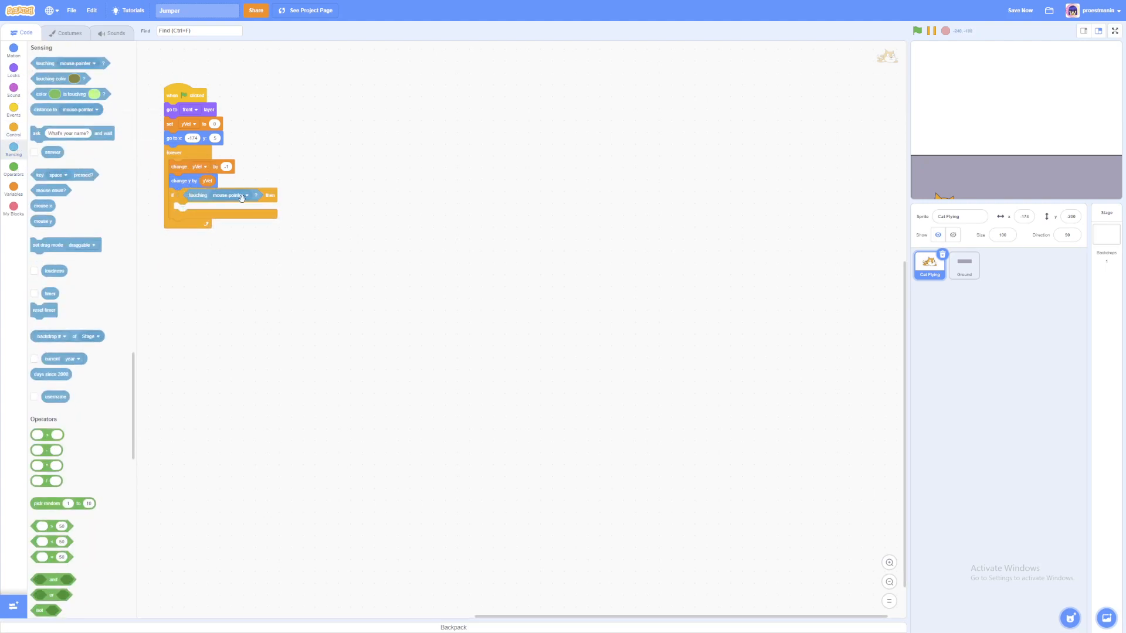
left_click(230, 195)
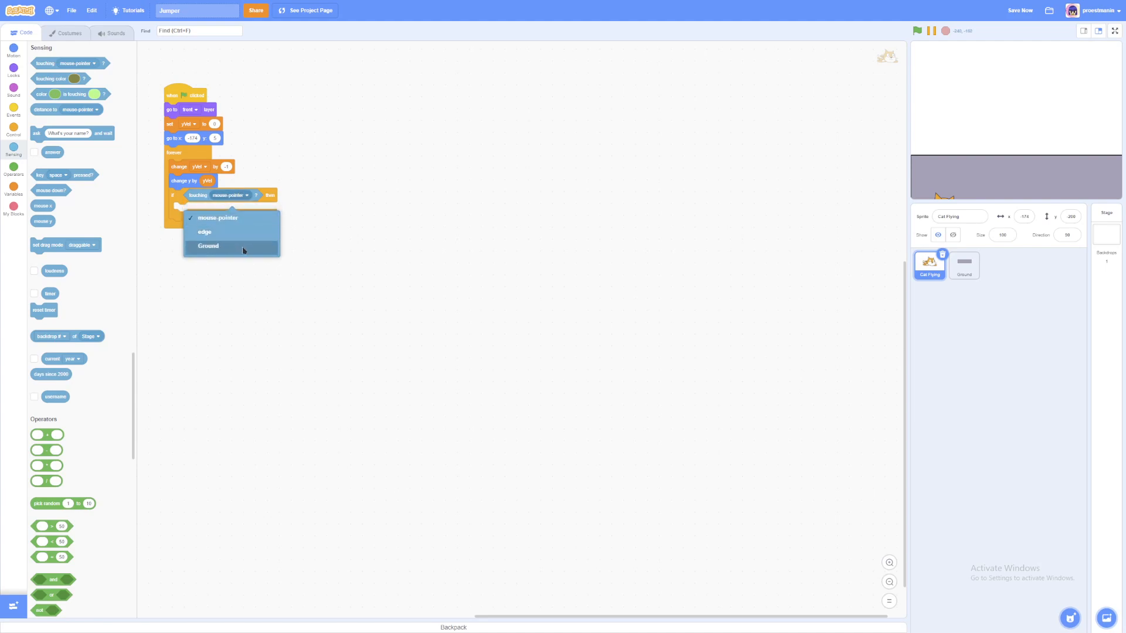
left_click(208, 245)
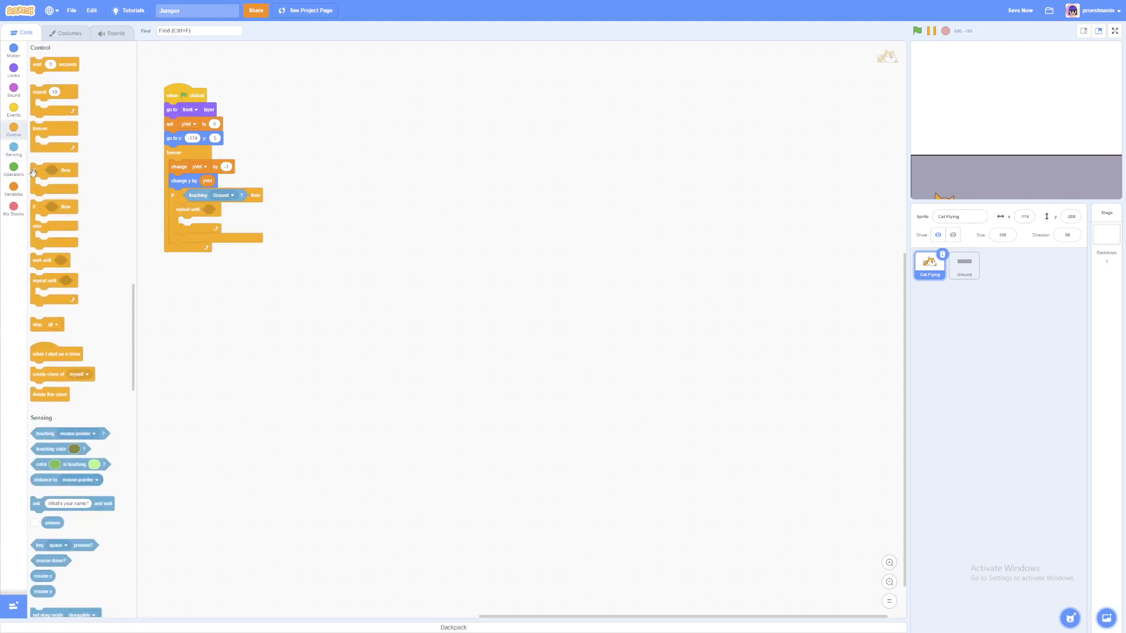
left_click(13, 169)
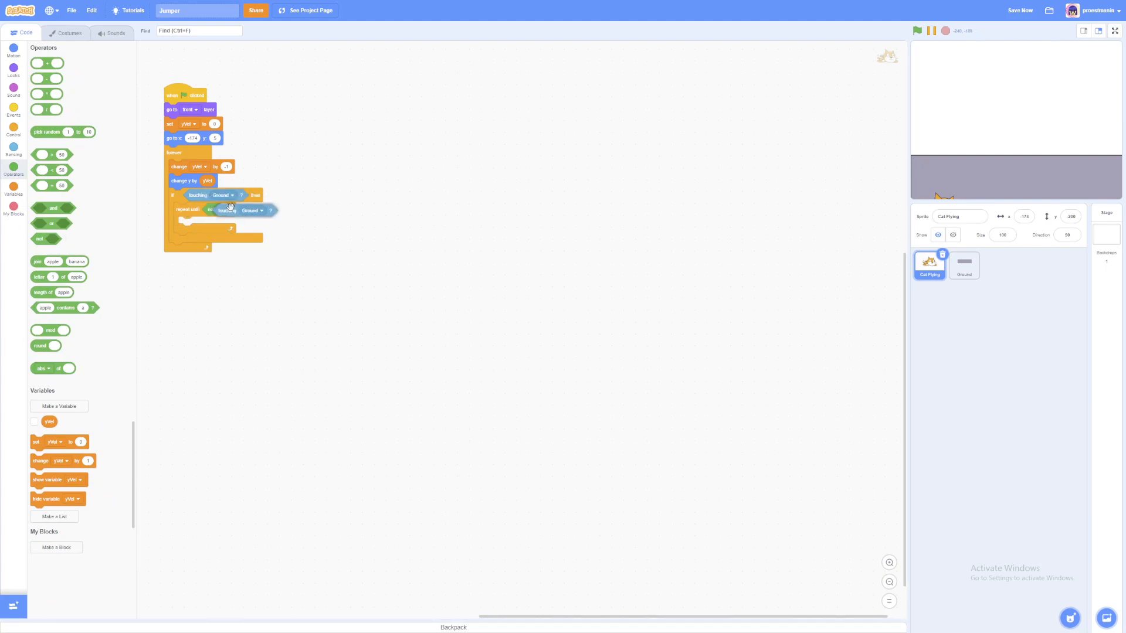
left_click(13, 51)
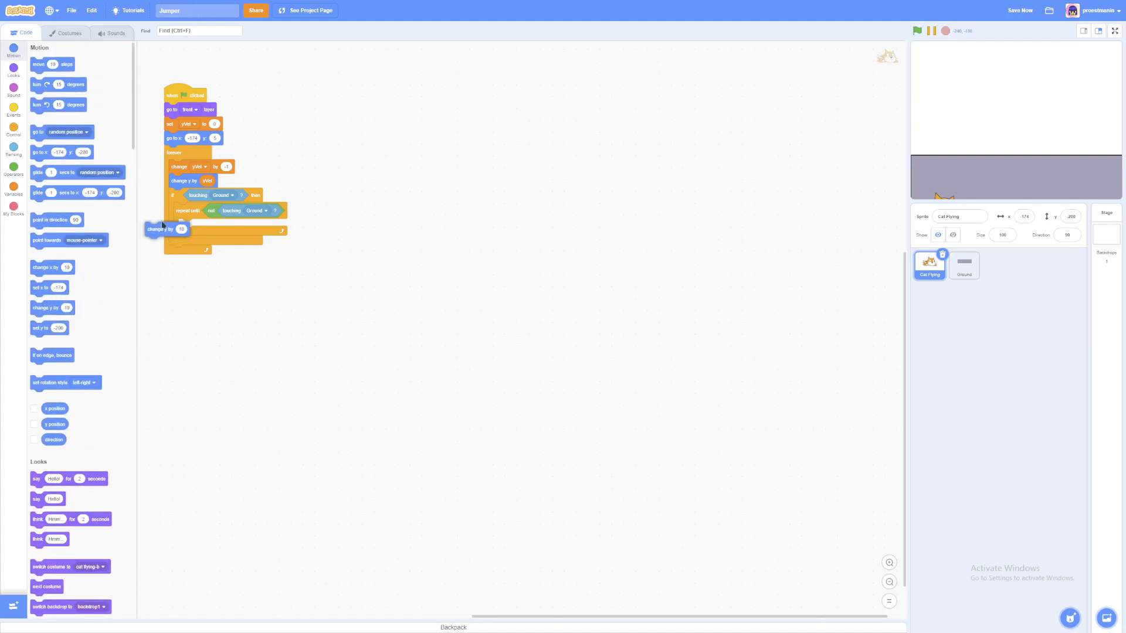
left_click_drag(160, 228, 194, 225)
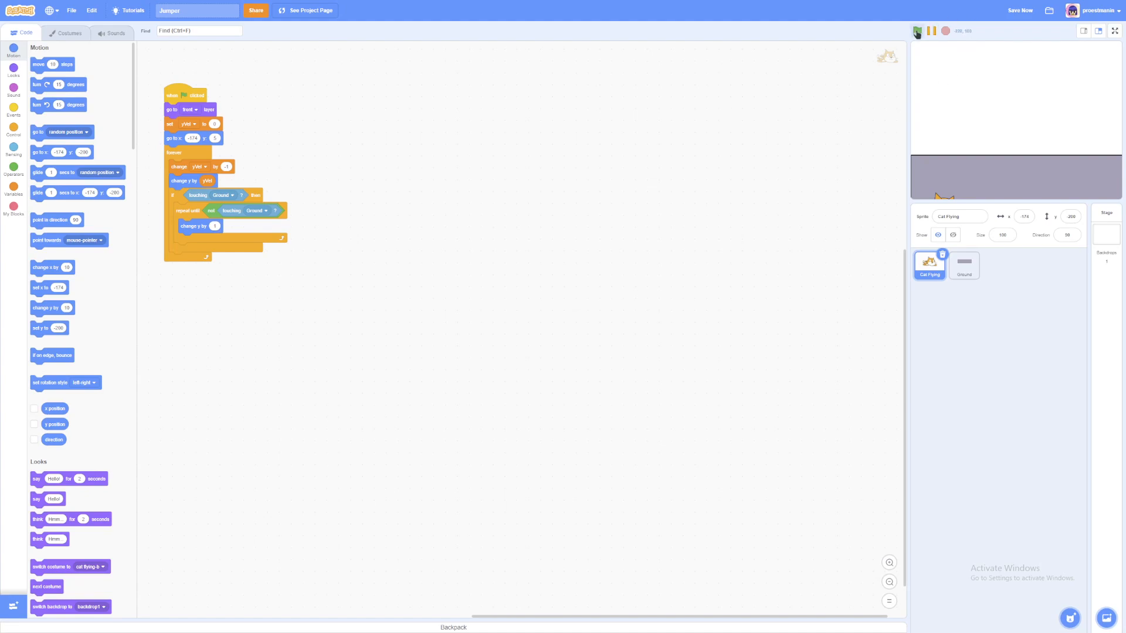
- Test the landing, save the project, and watch it on the full-screen stage
left_click(917, 30)
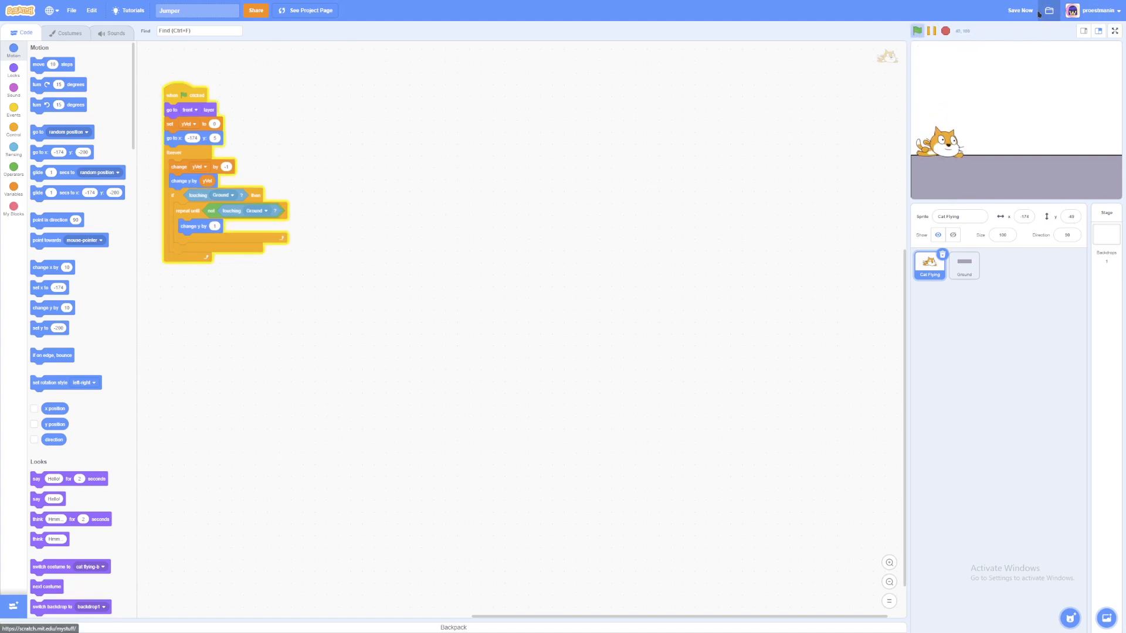
left_click(1019, 10)
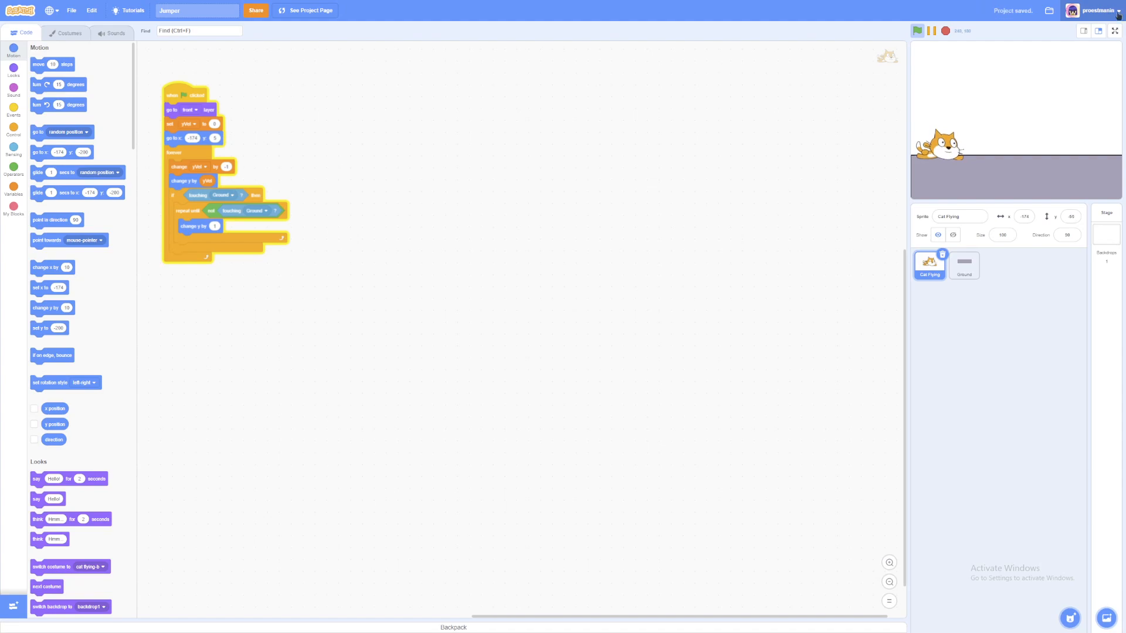
left_click(1114, 30)
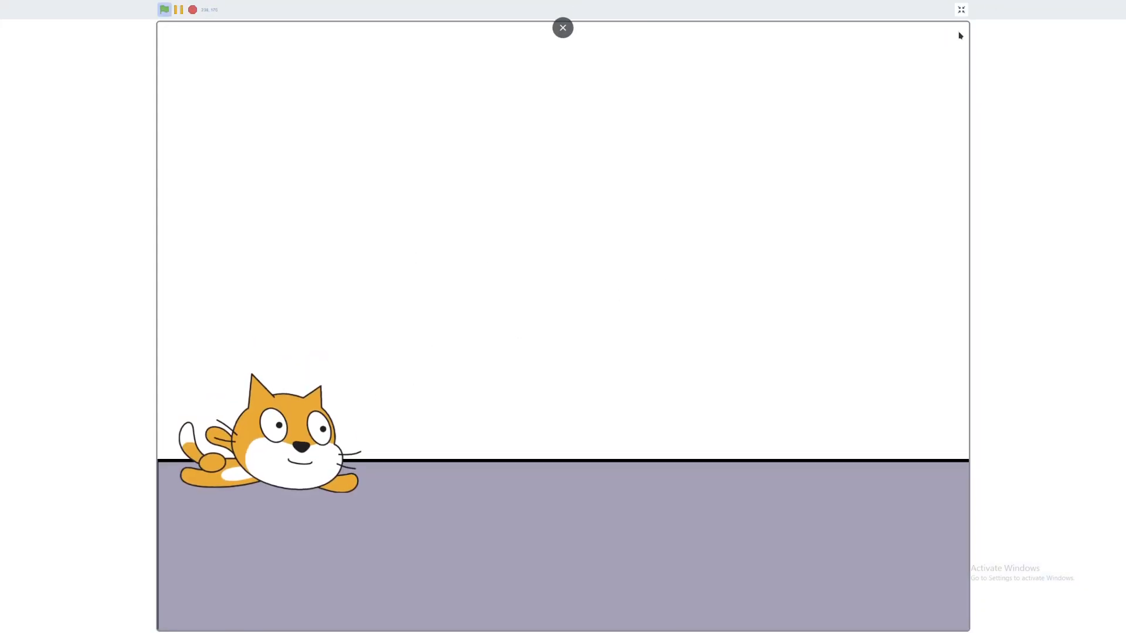
left_click(563, 28)
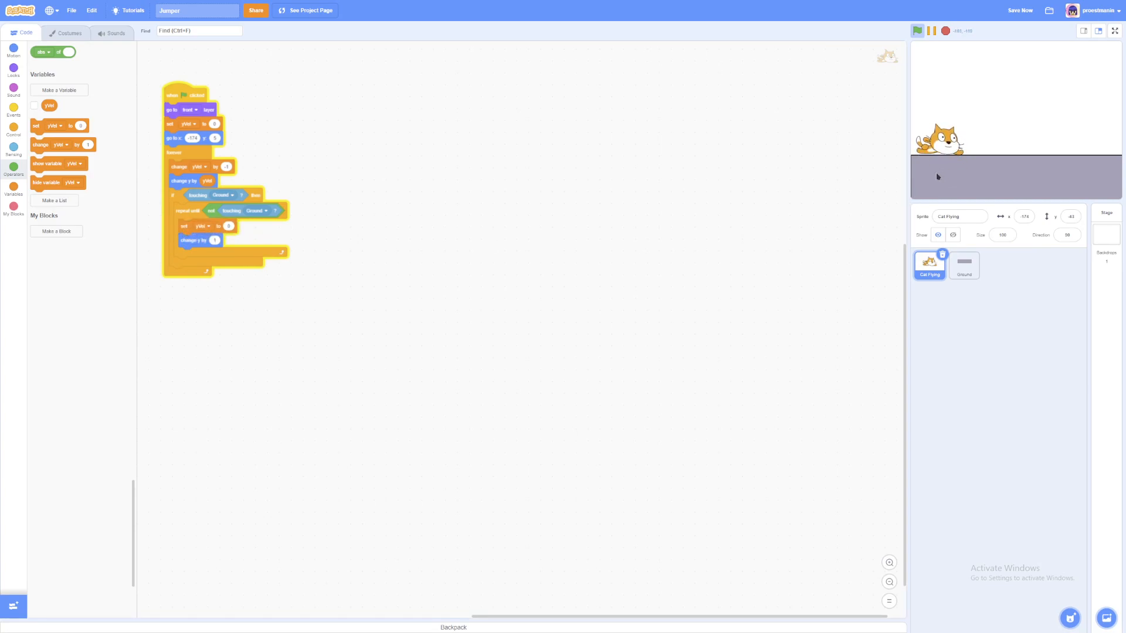
left_click(1113, 29)
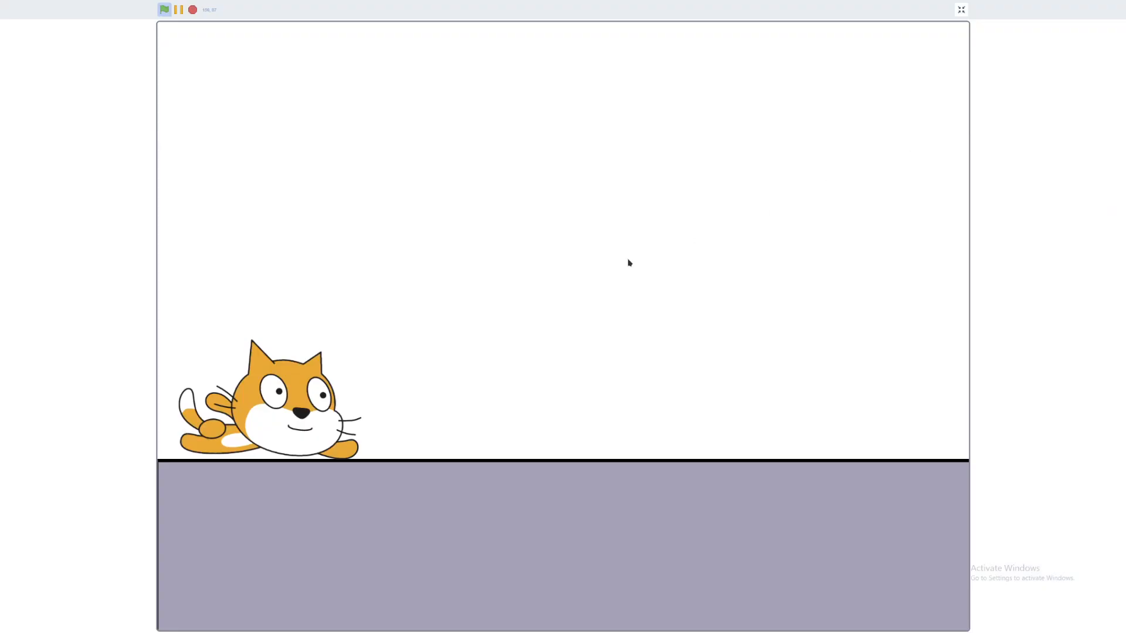
mouse_move(220, 475)
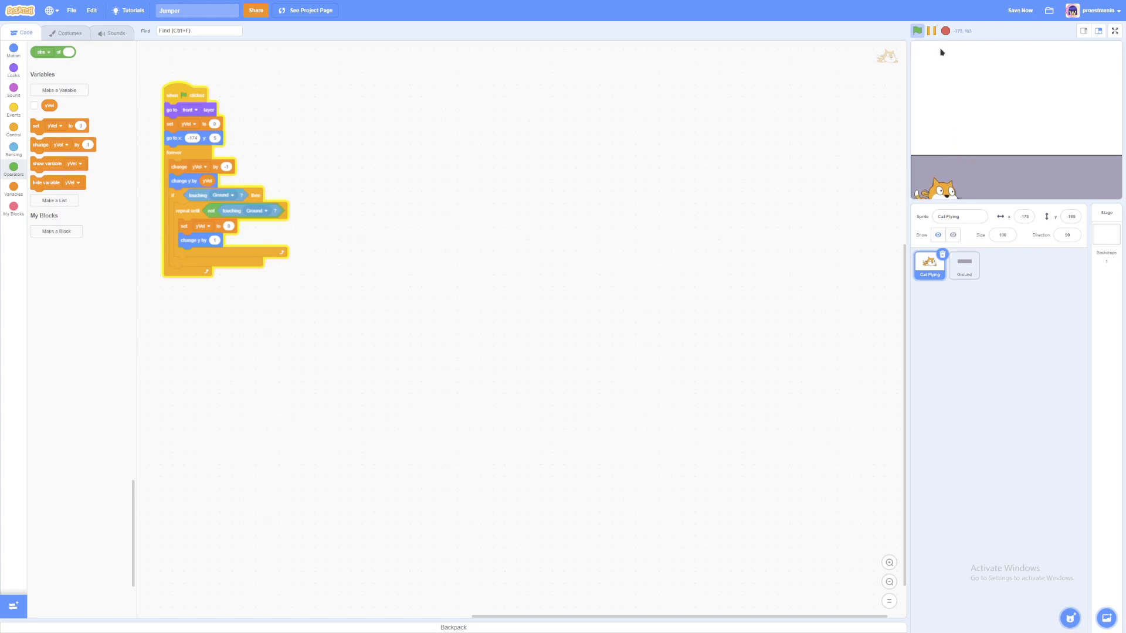
- Stop the game and create a 'fix collision' block that runs without screen refresh
left_click(917, 30)
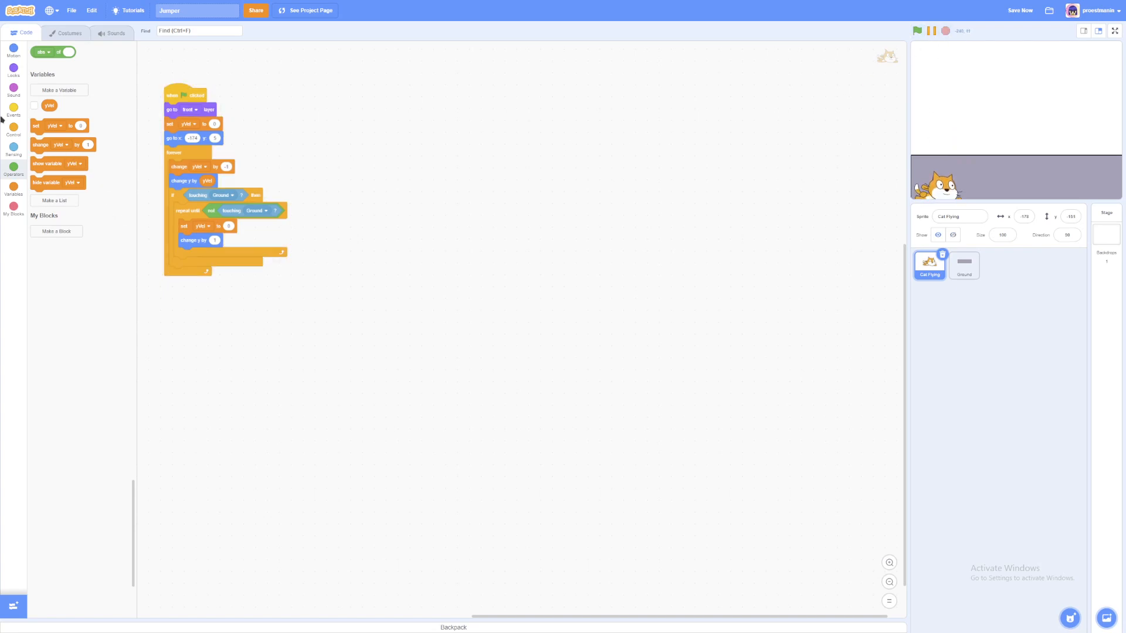
left_click(56, 231)
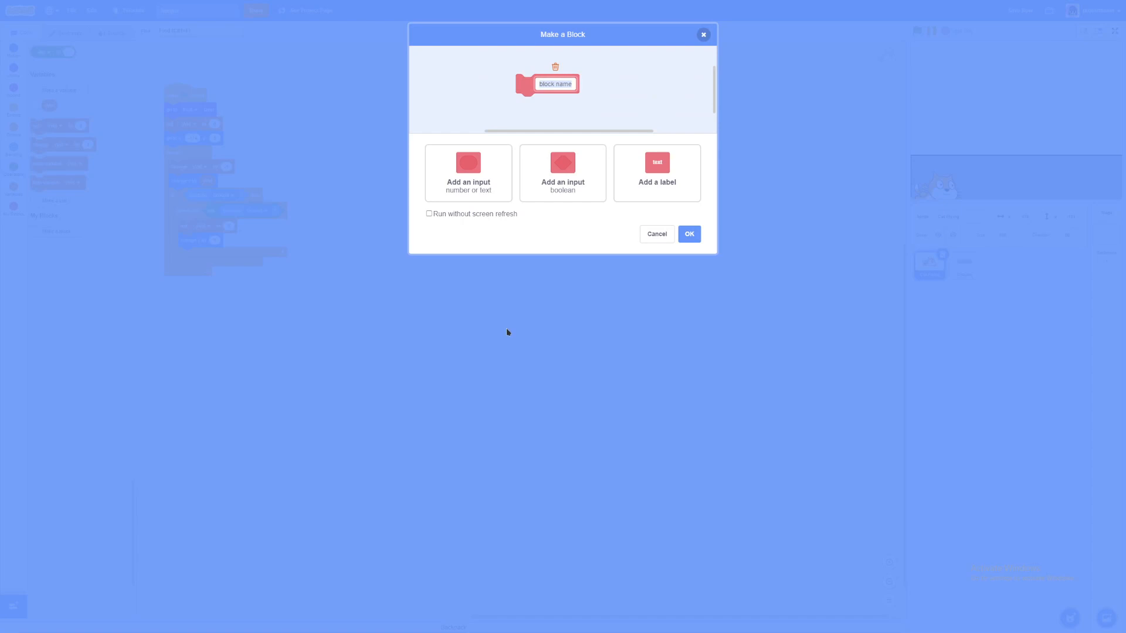
type("fix coll")
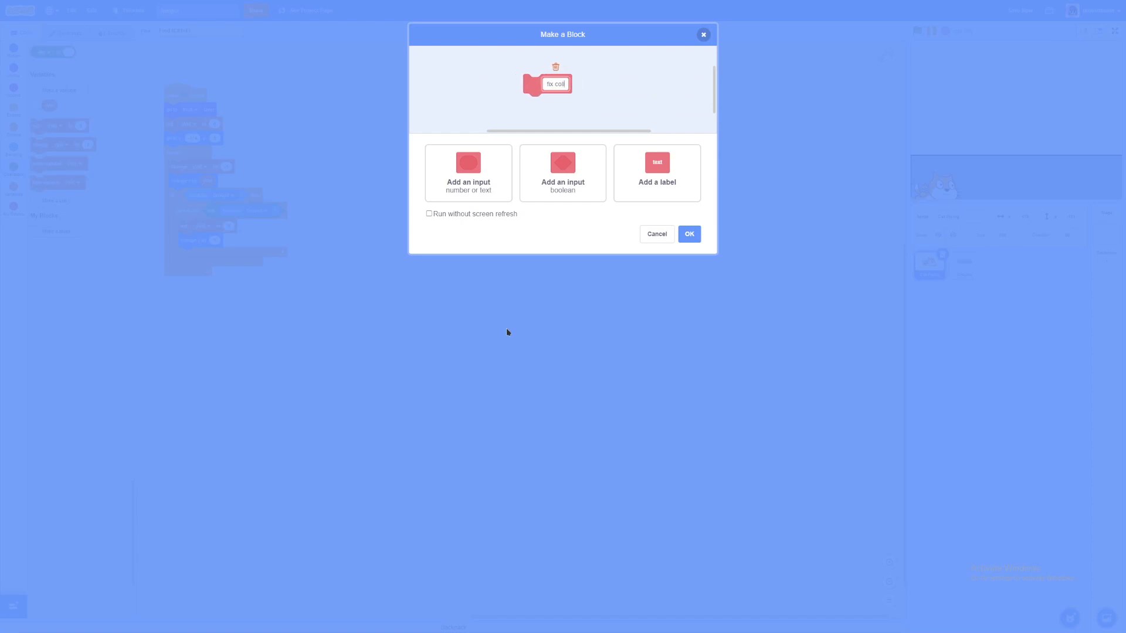
left_click(428, 213)
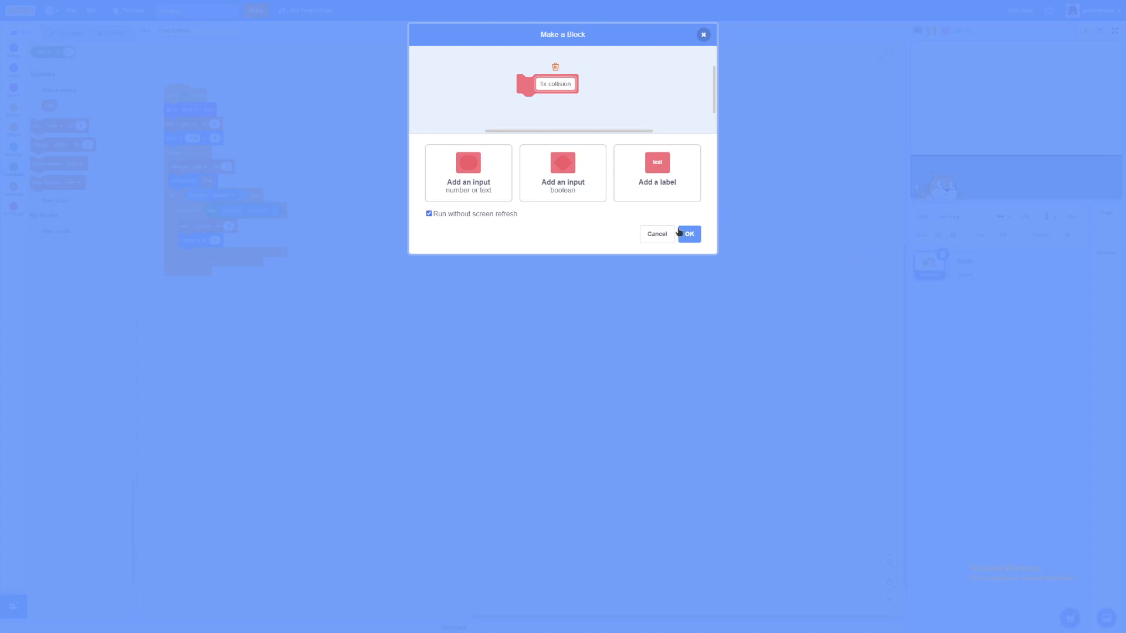
left_click(687, 234)
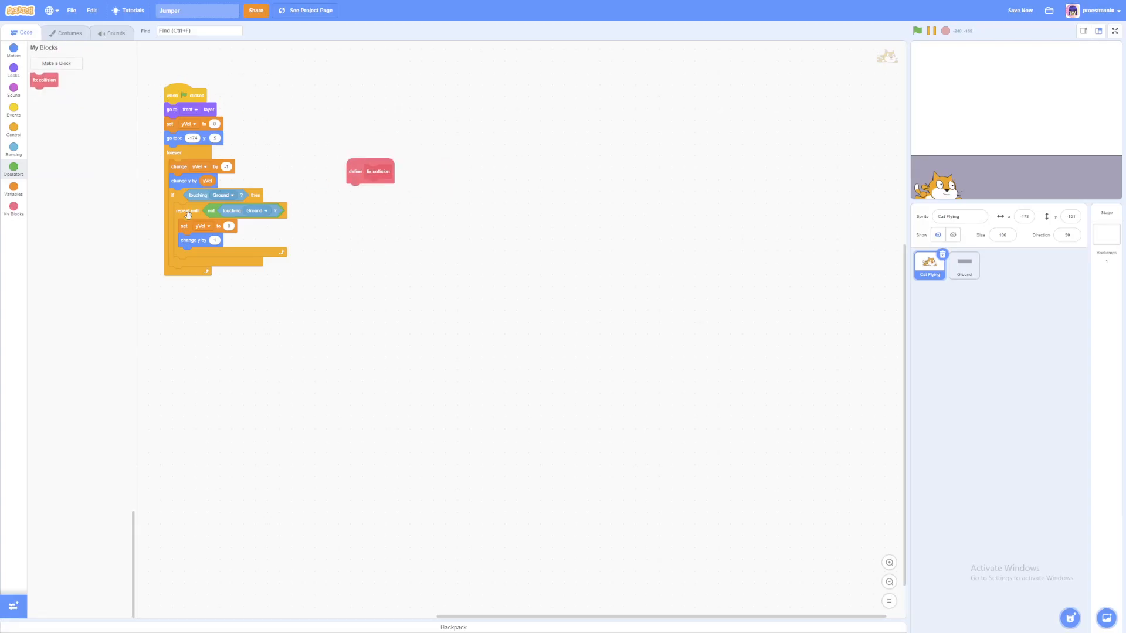
- Move the lift-until-clear loop under the fix collision definition and call it on touching Ground
left_click_drag(186, 211, 427, 257)
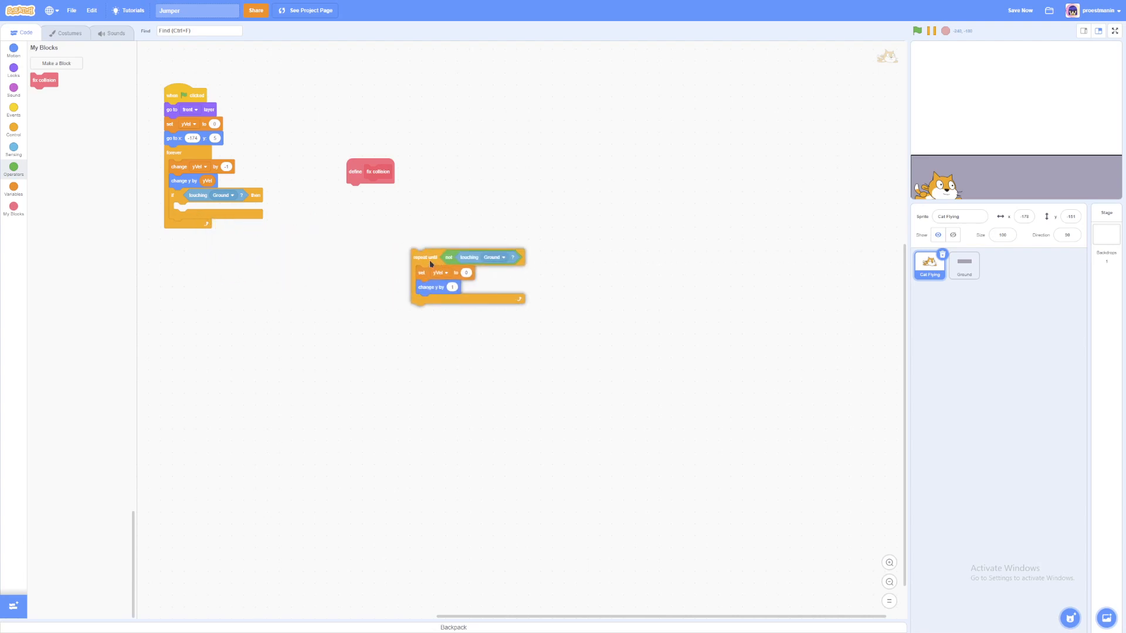
left_click_drag(425, 257, 361, 192)
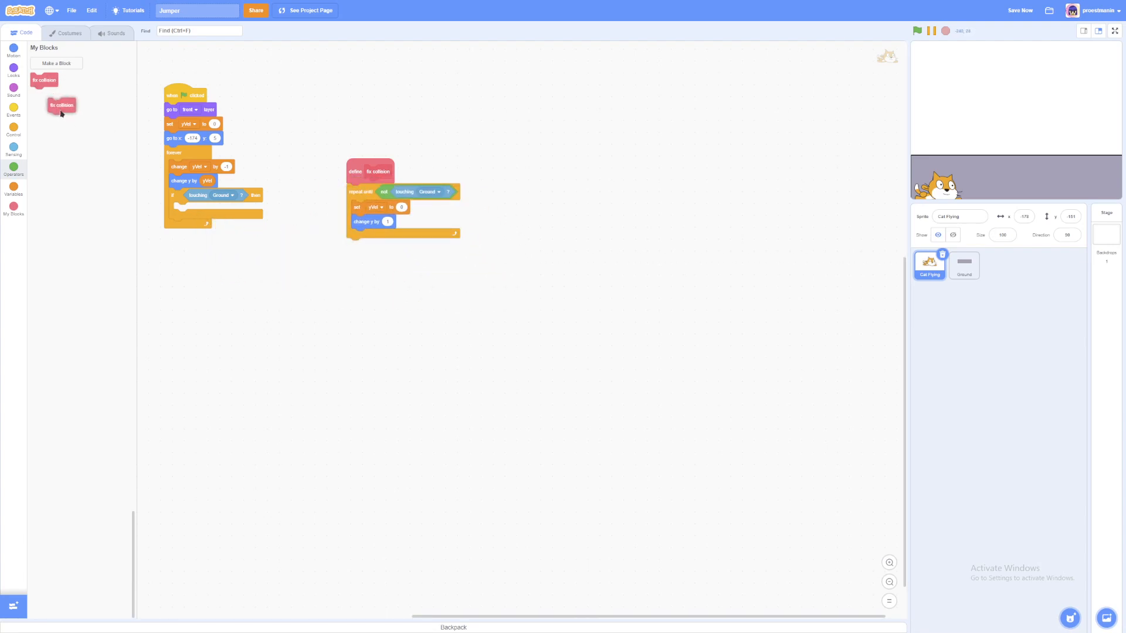
left_click_drag(61, 105, 79, 171)
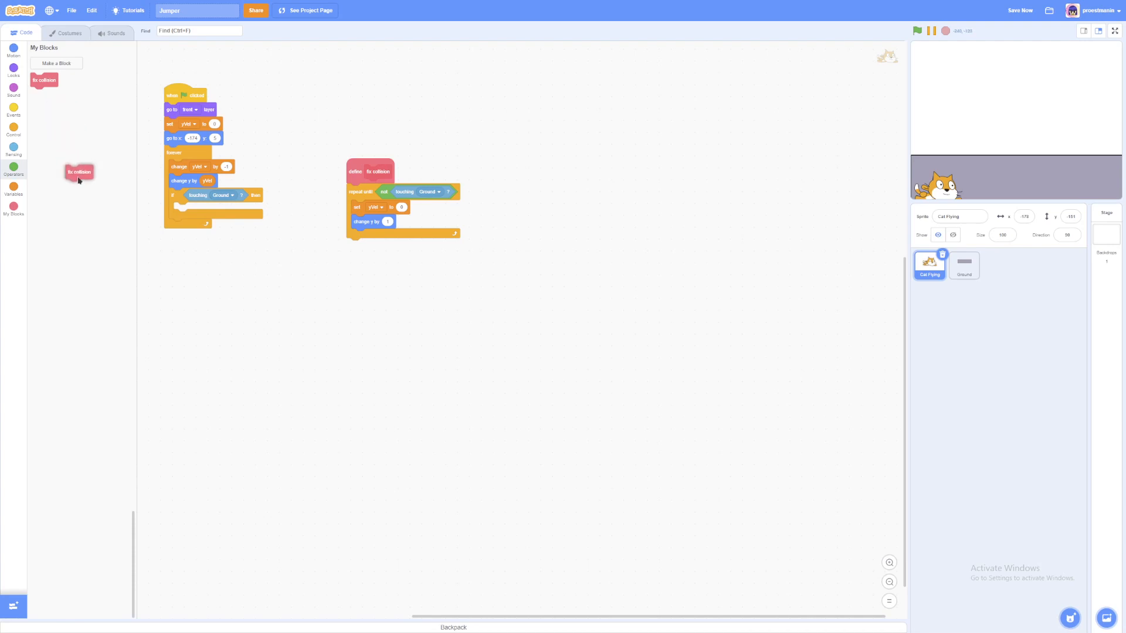
left_click_drag(79, 172, 186, 209)
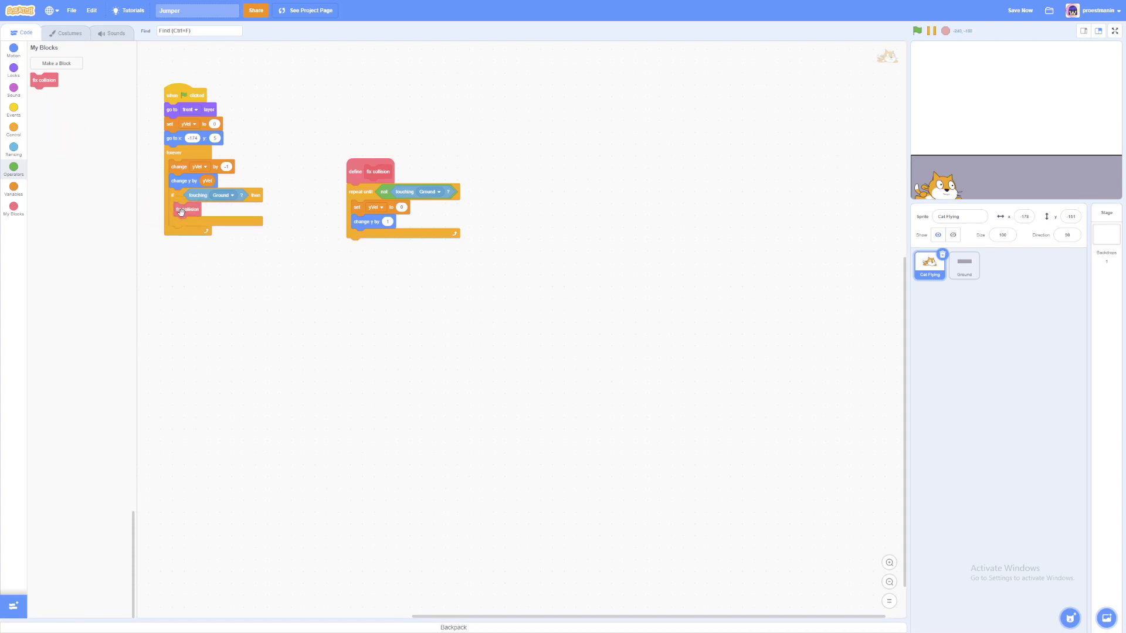
mouse_move(917, 30)
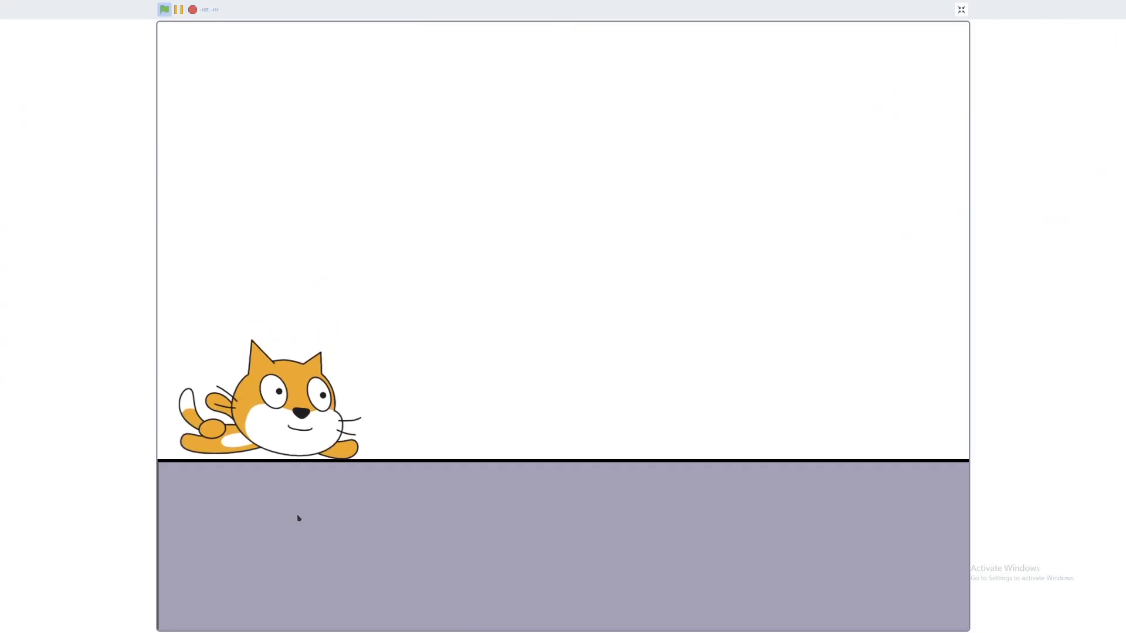
left_click(960, 9)
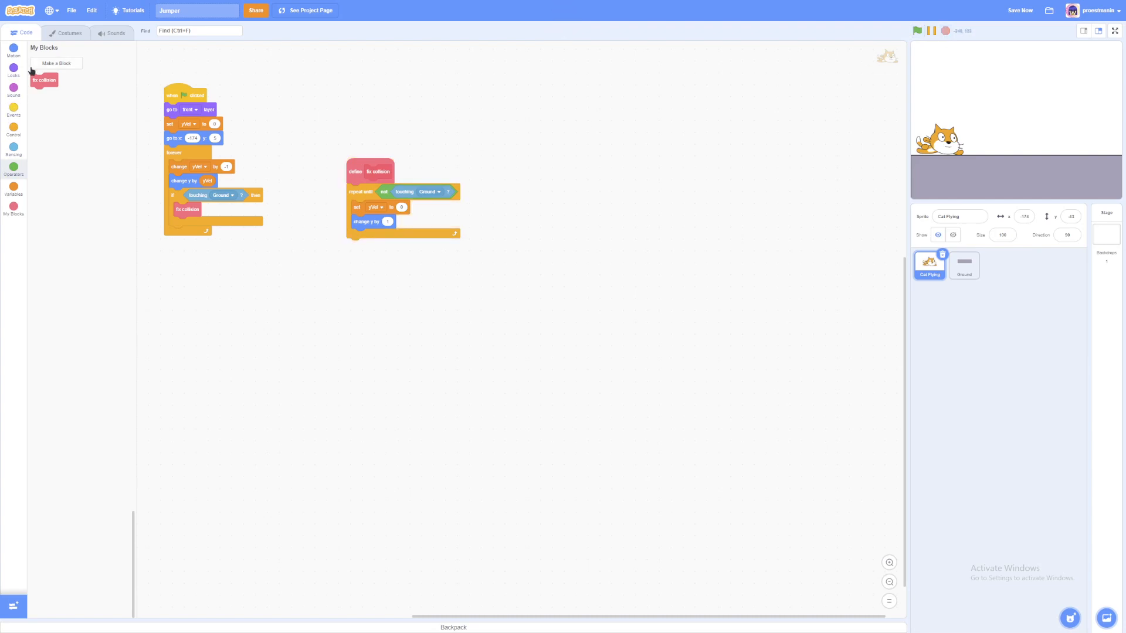
mouse_move(116, 264)
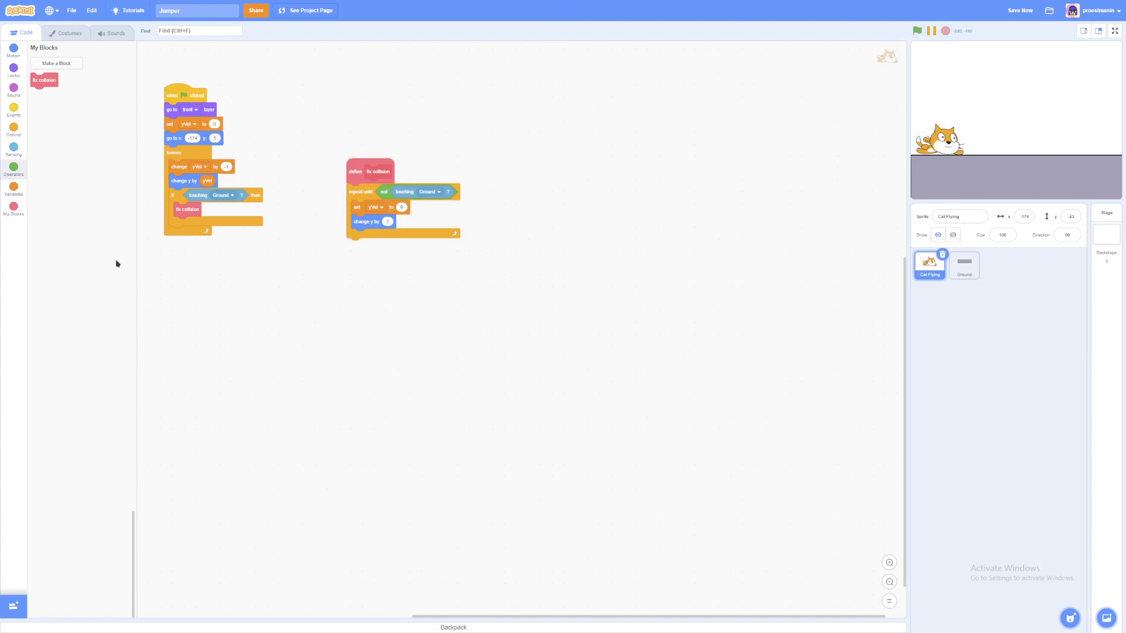
left_click(958, 216)
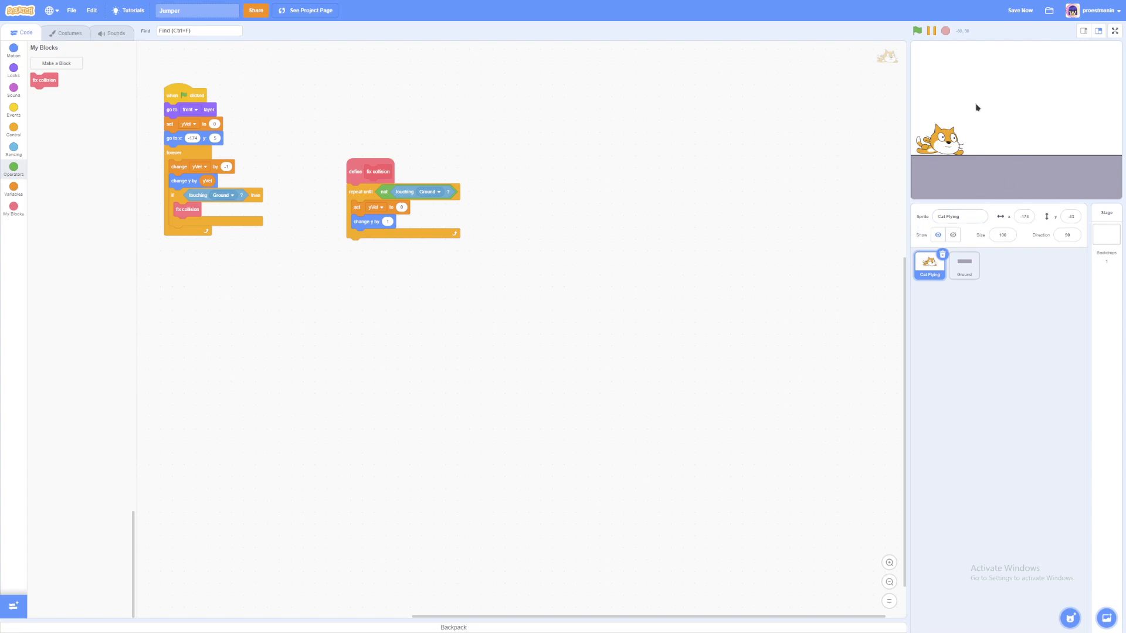
mouse_move(989, 112)
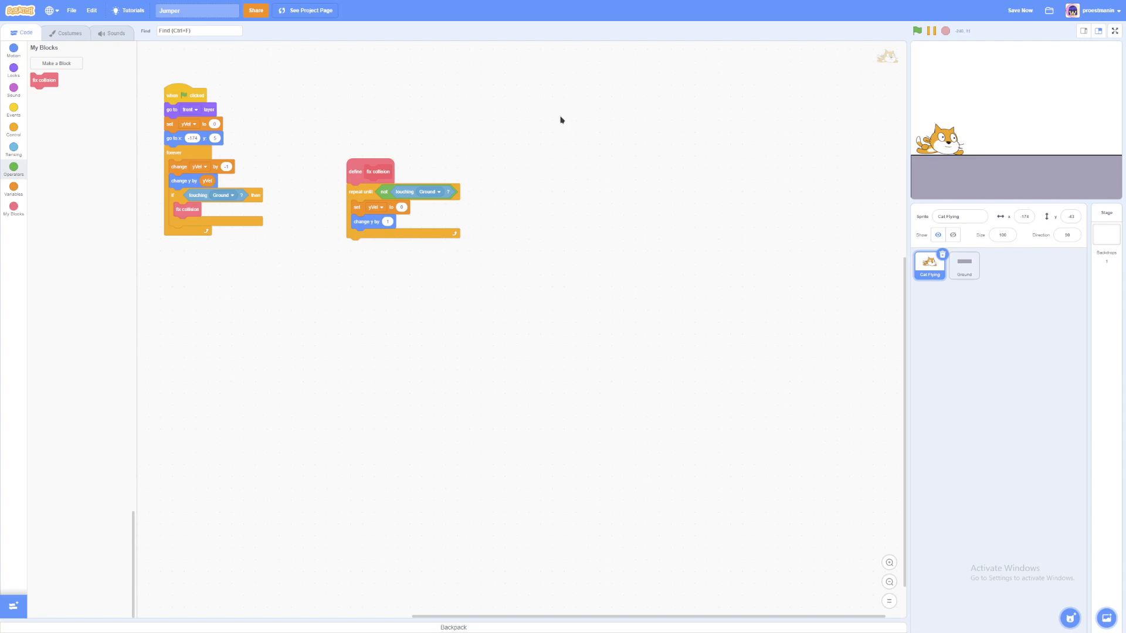
mouse_move(345, 281)
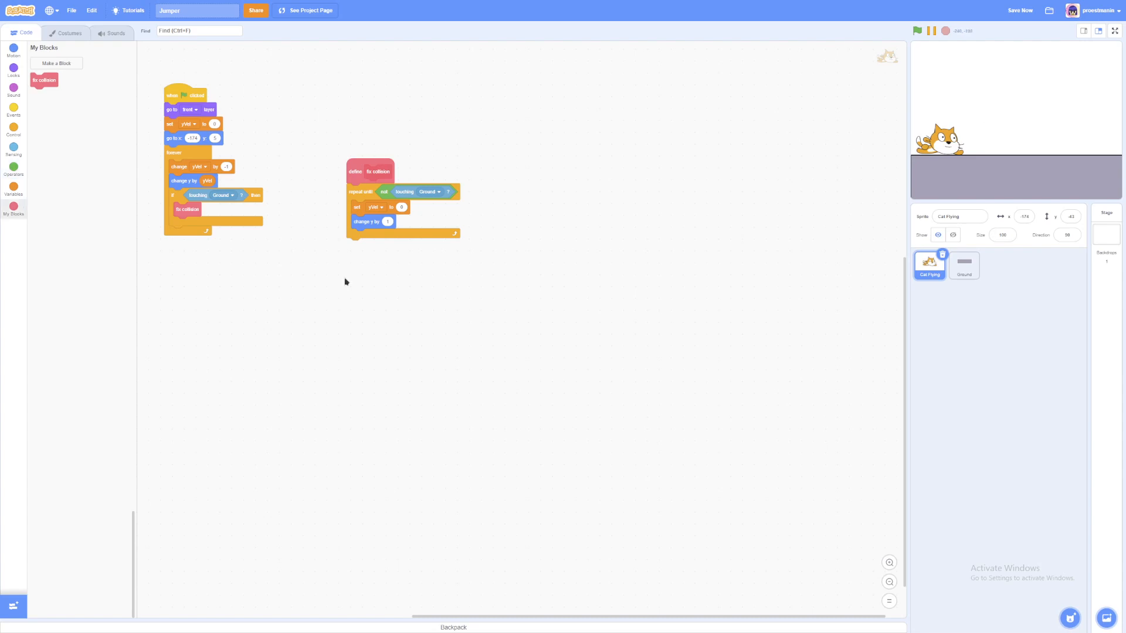
- Broadcast a new 'game starts' message and build its receiver setting yVel to 12 on space
left_click(13, 107)
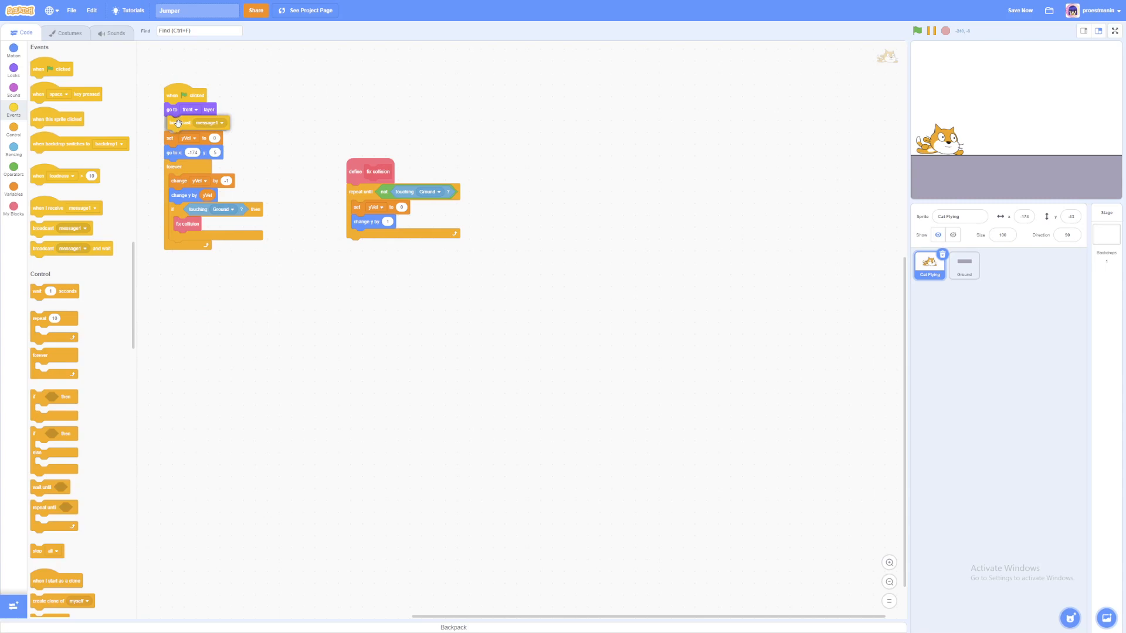
left_click(209, 122)
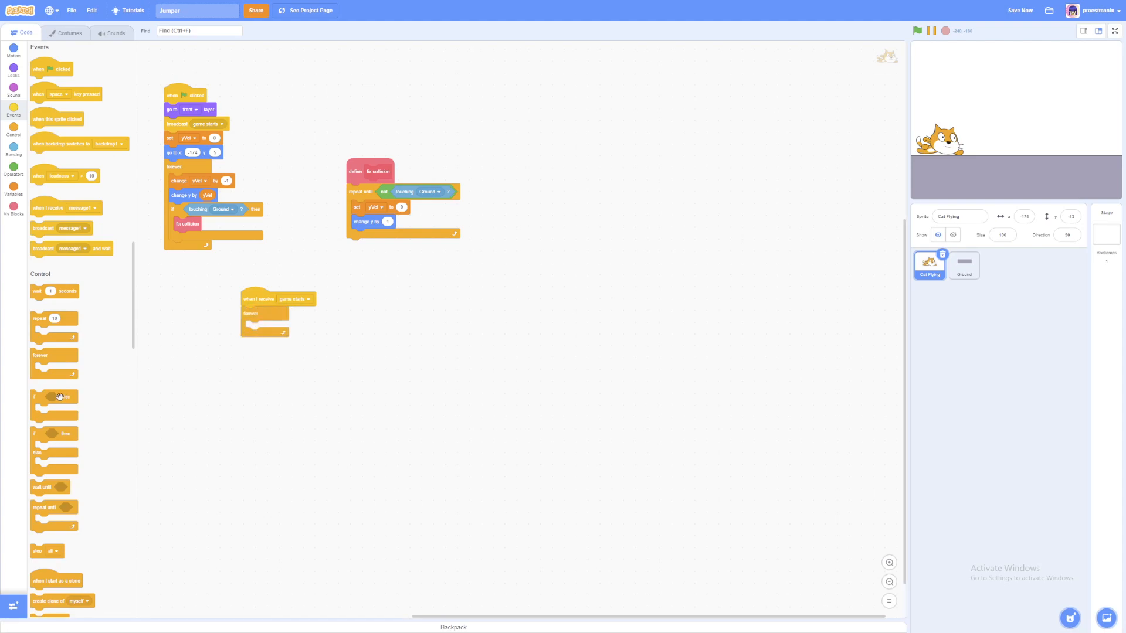
left_click(13, 167)
type("12")
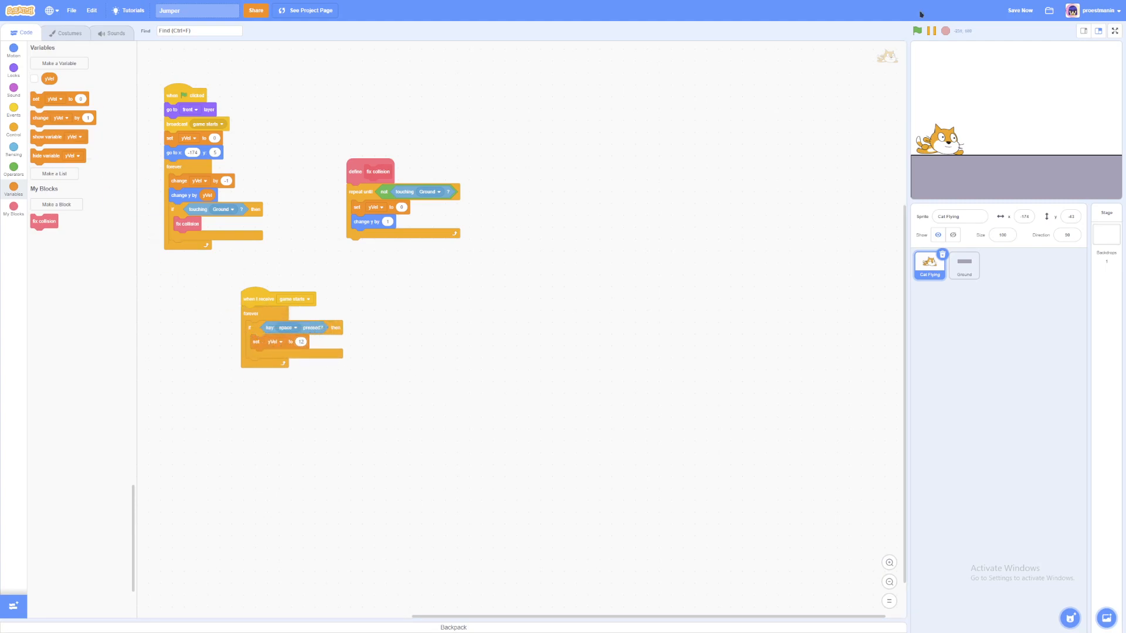
- Test the space-key jump on the full-size stage twice, returning to the editor each time
left_click(916, 30)
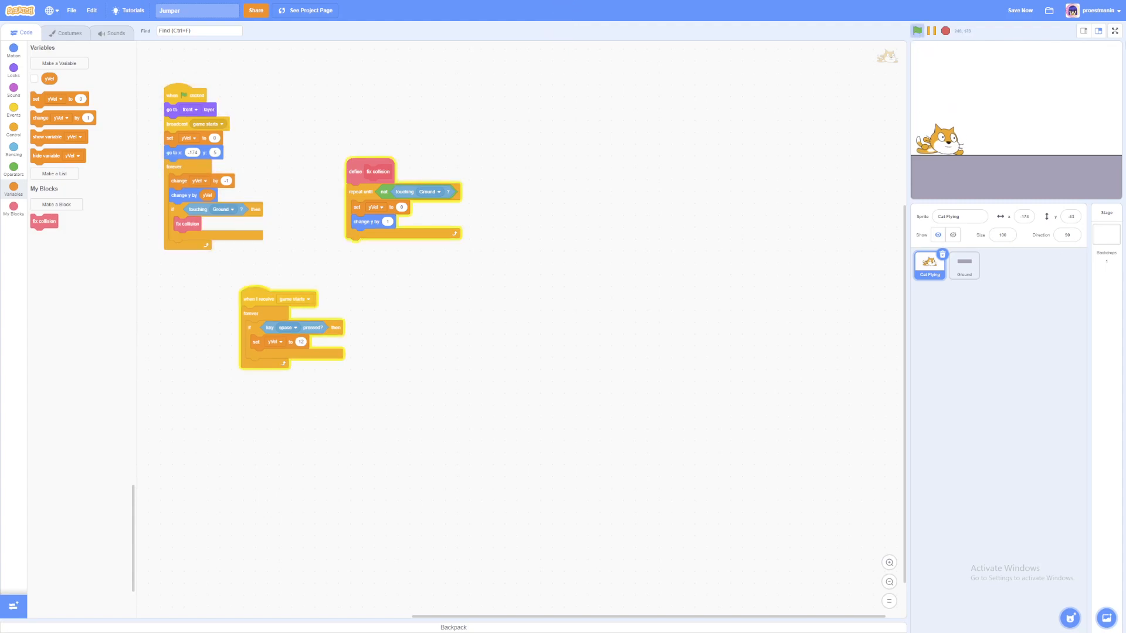
left_click(1114, 30)
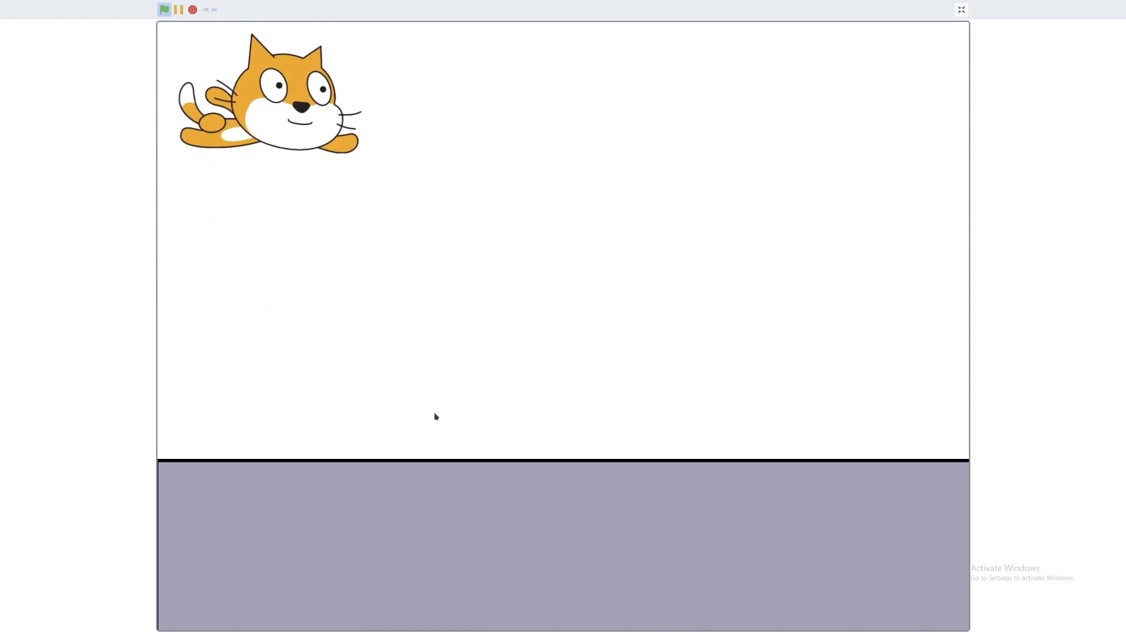
left_click(960, 10)
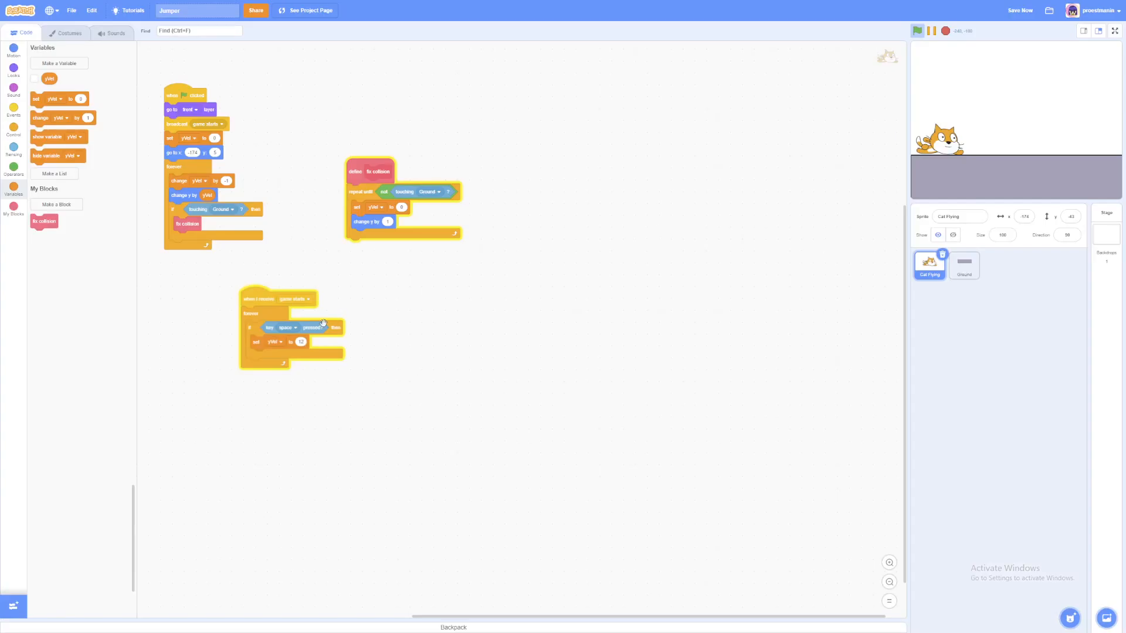
mouse_move(645, 432)
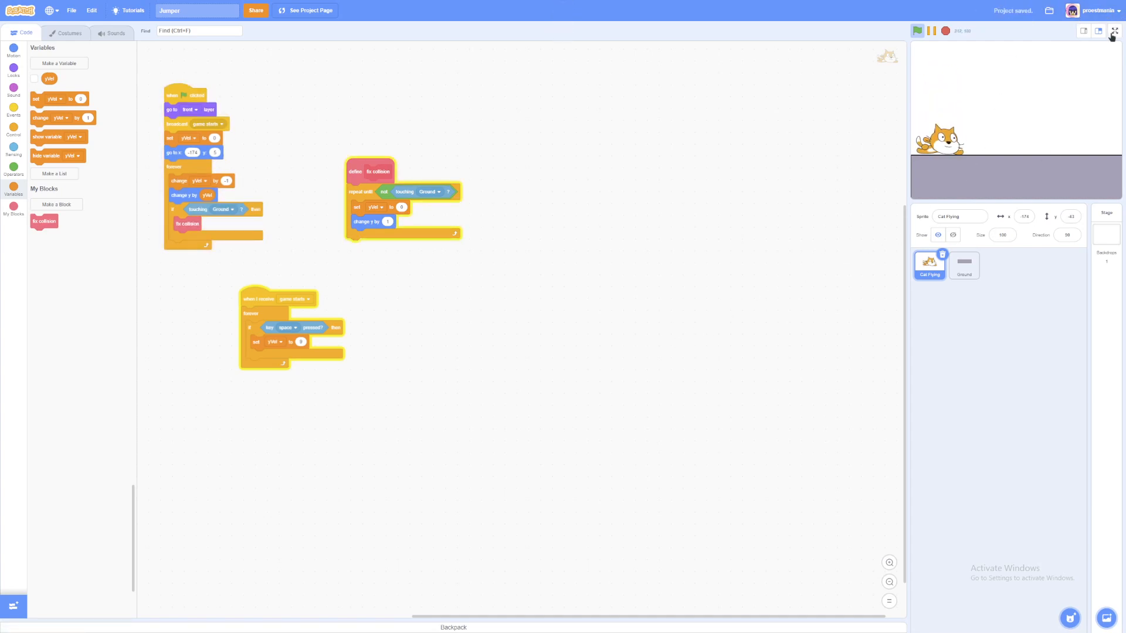
left_click(1114, 31)
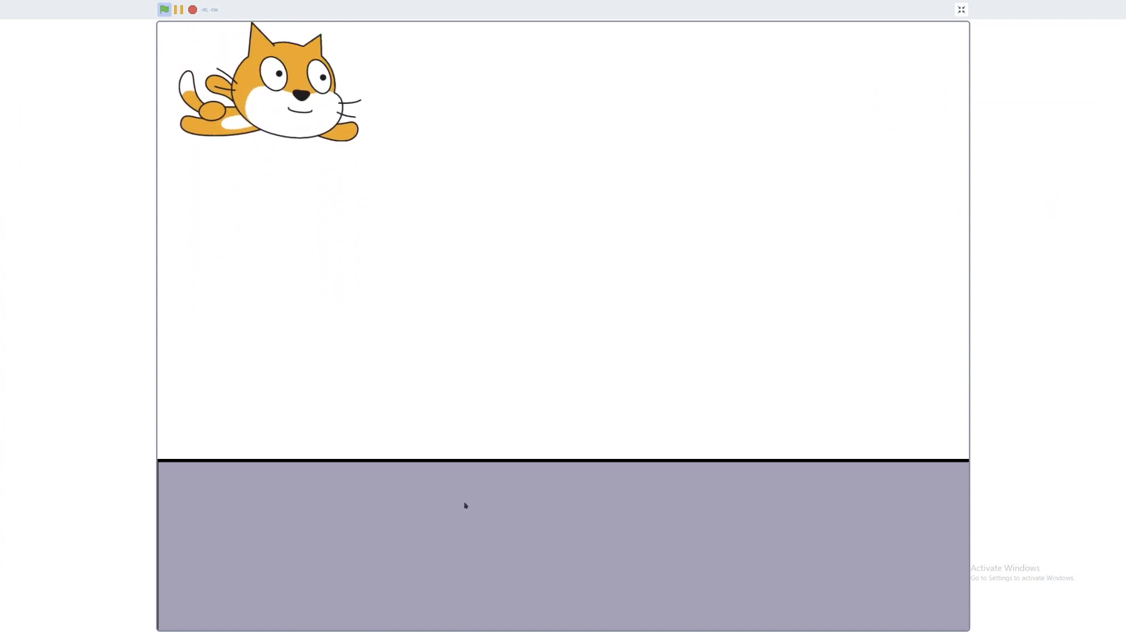
left_click(960, 10)
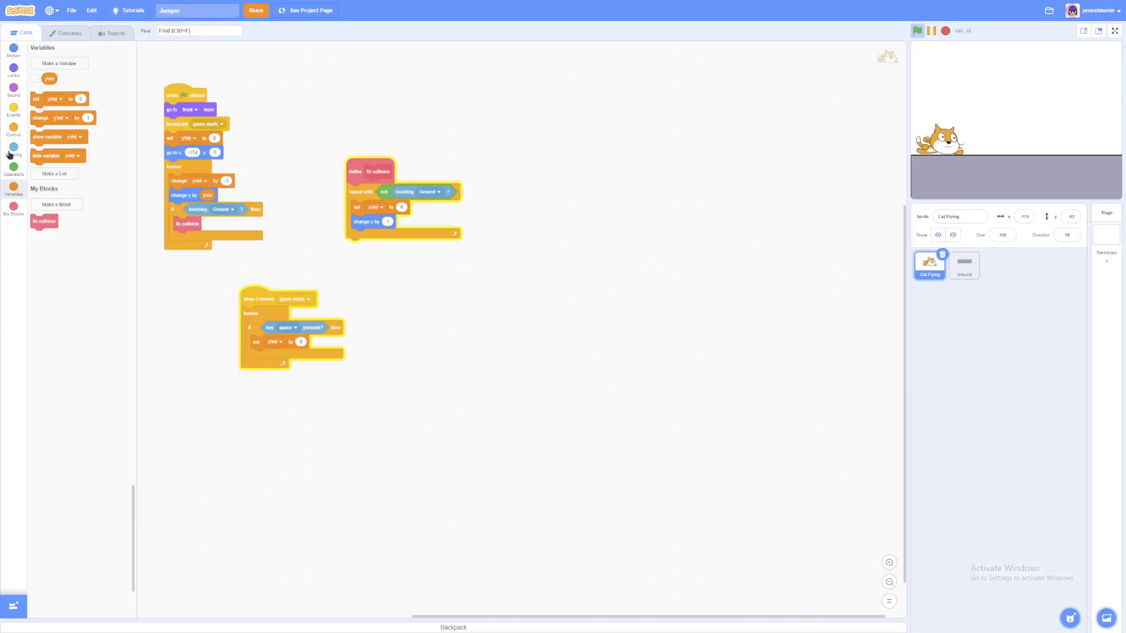
- Add 'wait until not key space pressed?' right after 'set yVel to 12' in the jump script
left_click(13, 129)
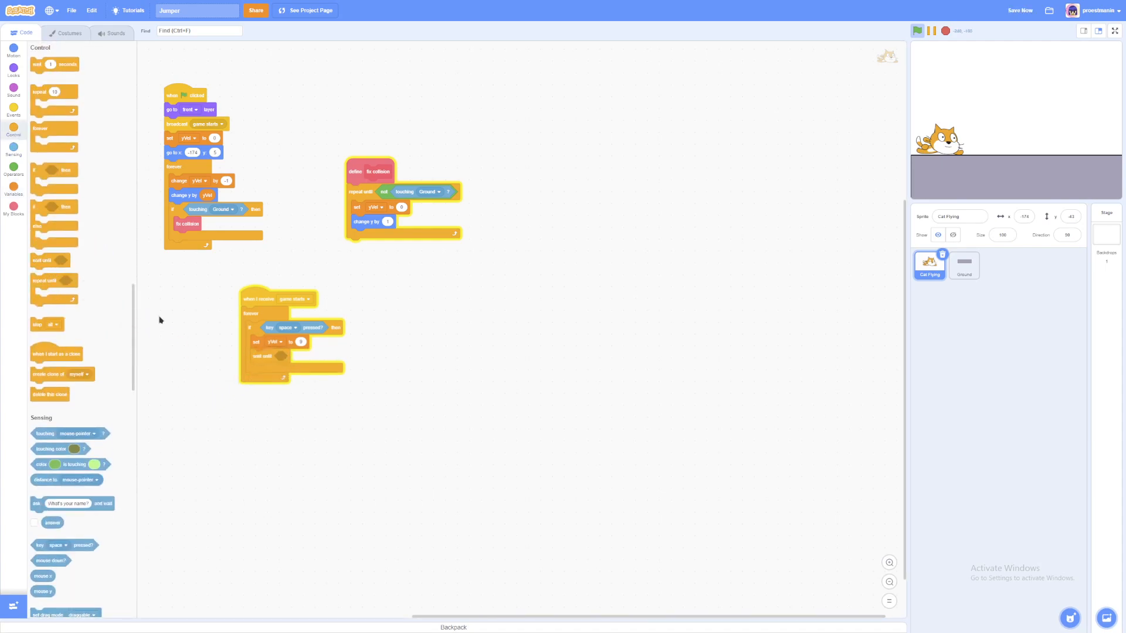
left_click(13, 168)
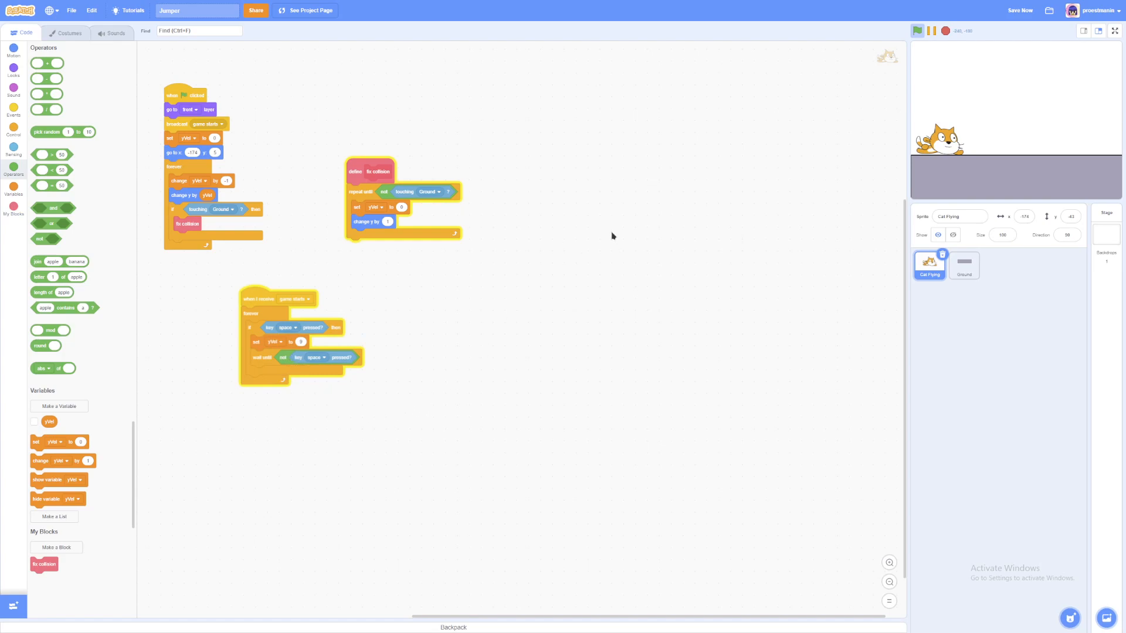
mouse_move(903, 200)
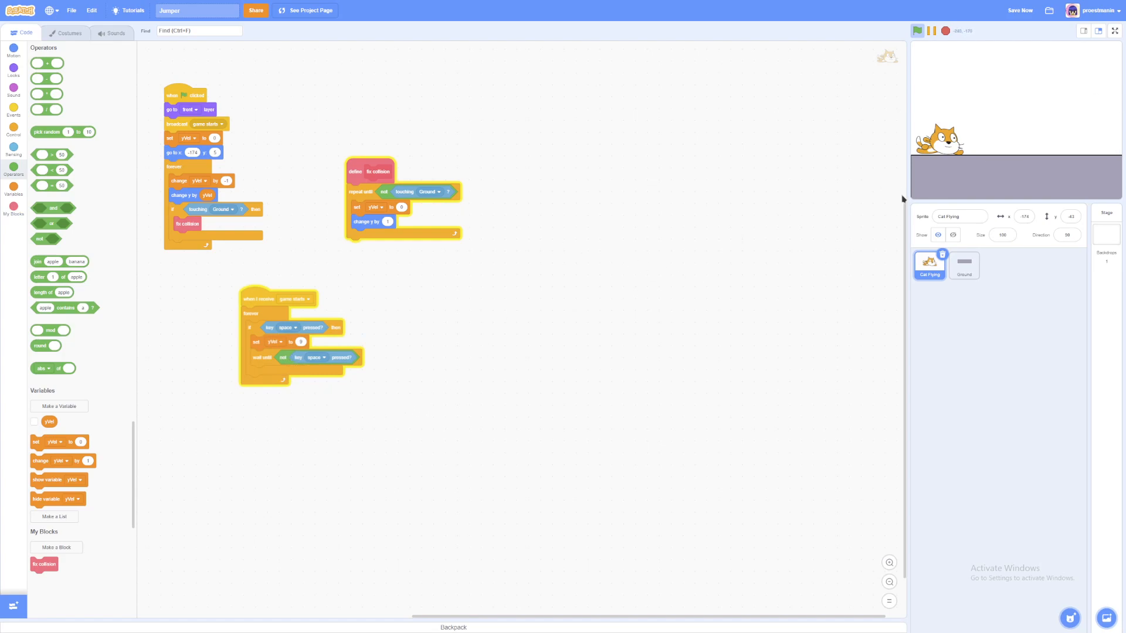
mouse_move(1014, 92)
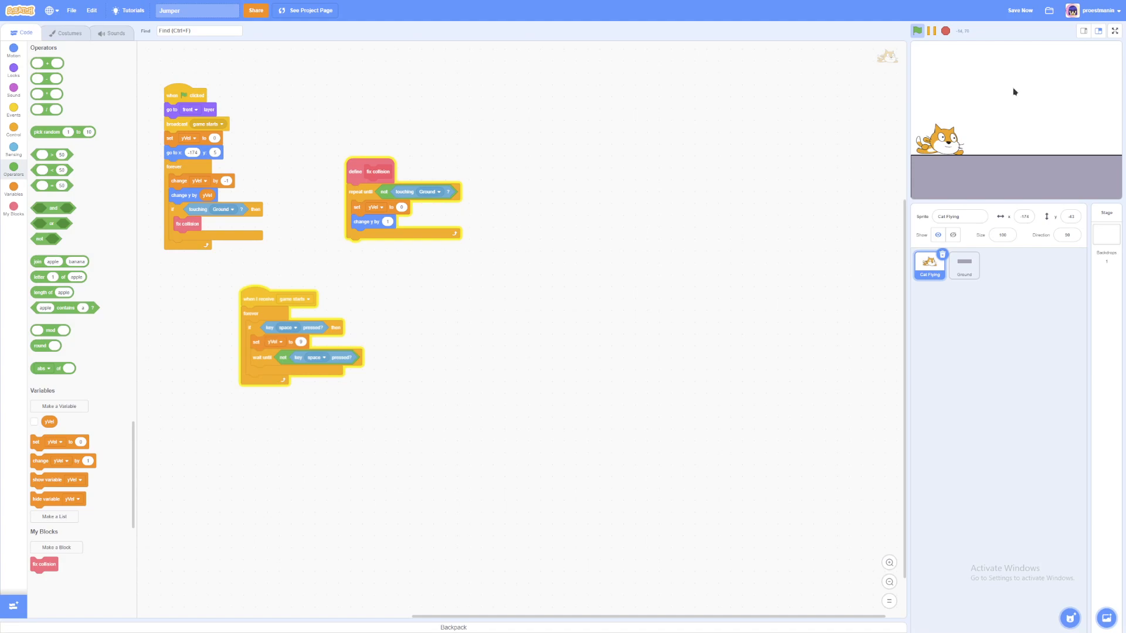
mouse_move(636, 255)
type("12")
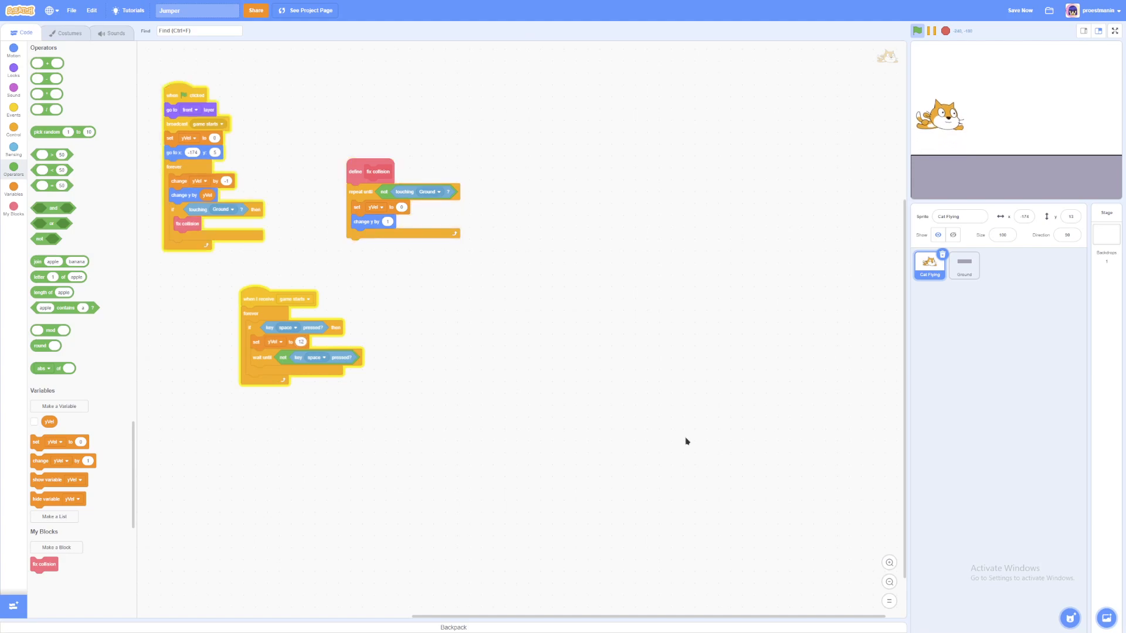
mouse_move(750, 285)
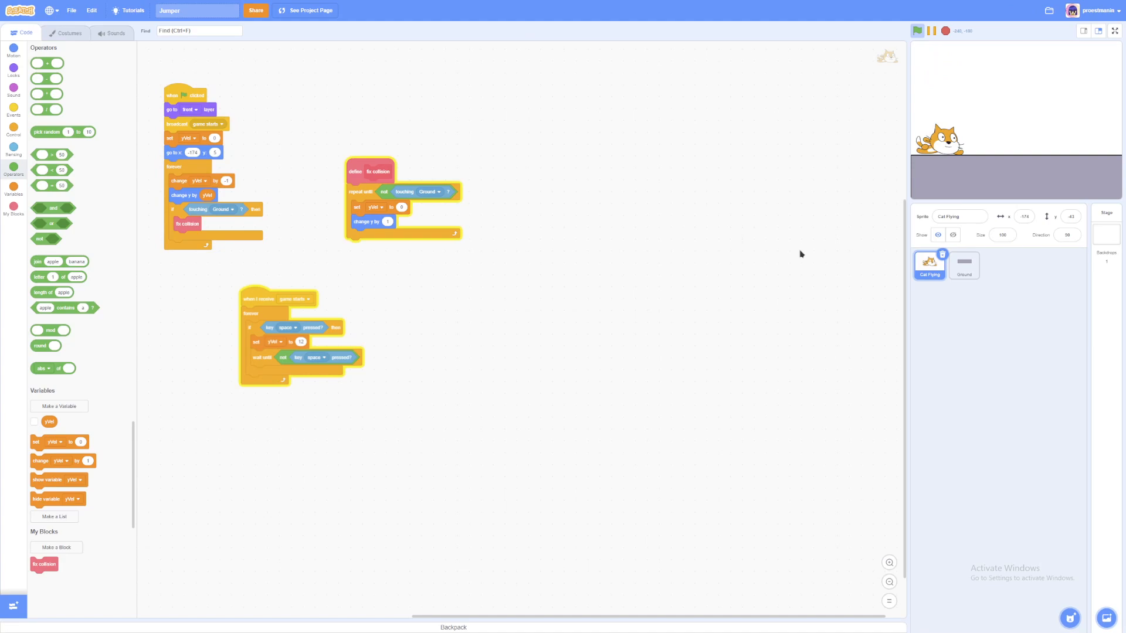
mouse_move(870, 234)
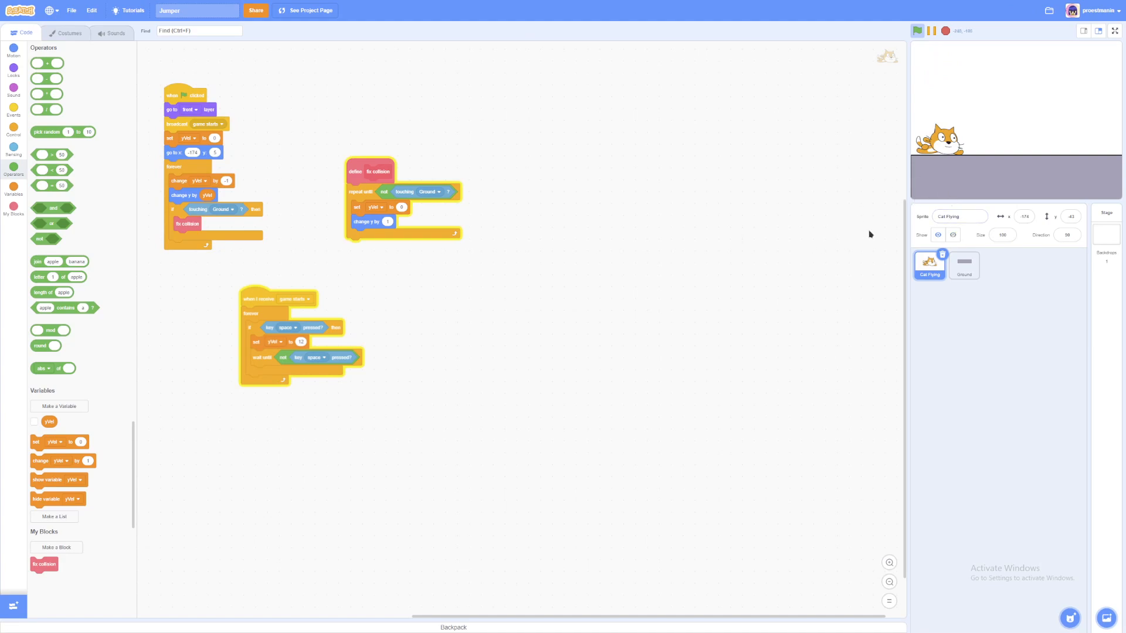
mouse_move(560, 364)
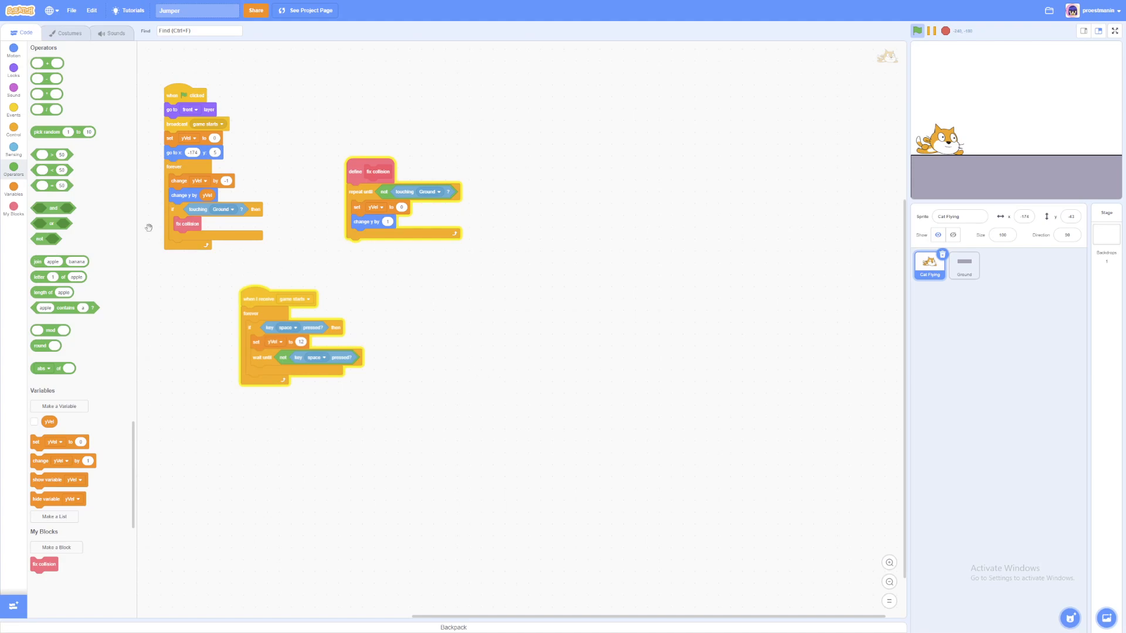
- Add 'point in direction' with a yVel expression atop the forever loop, then test the tilt
left_click(12, 51)
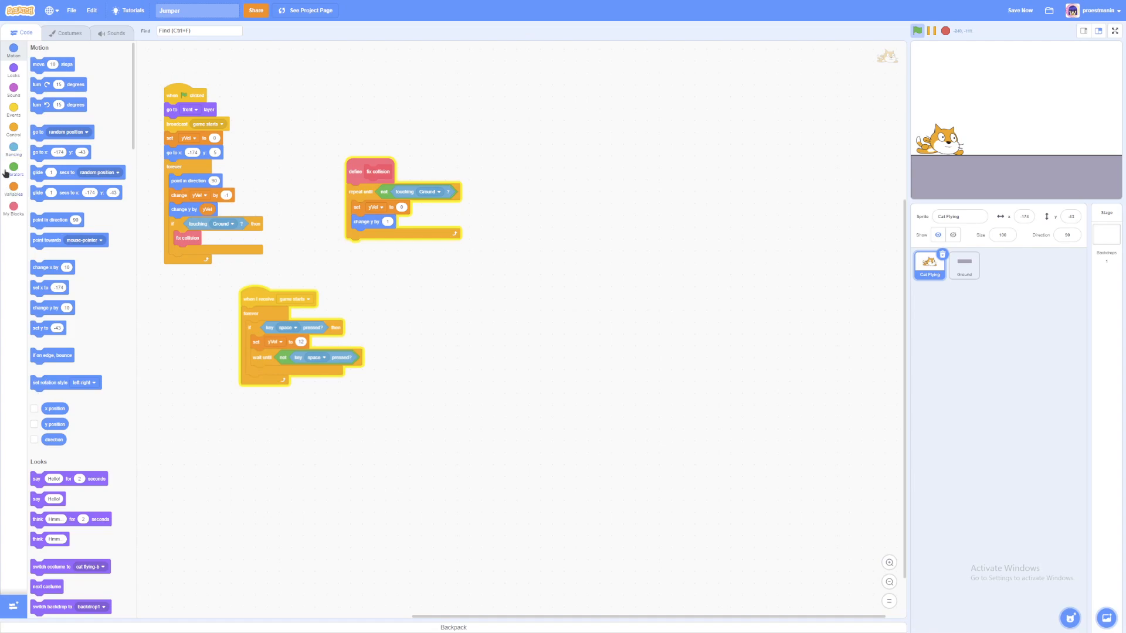
left_click(13, 167)
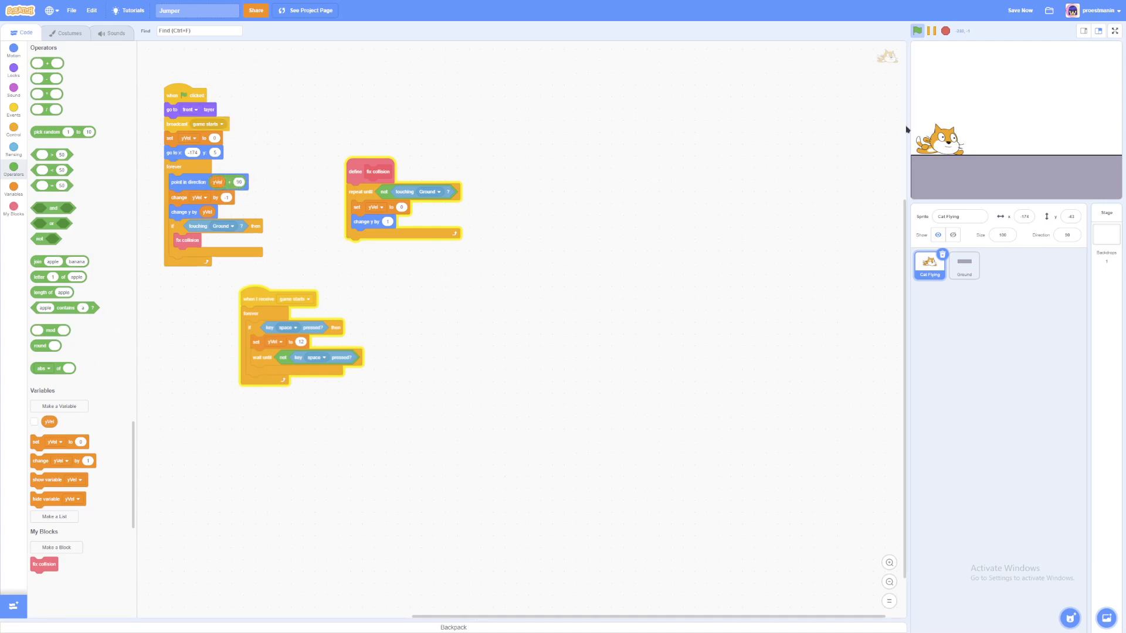
mouse_move(788, 249)
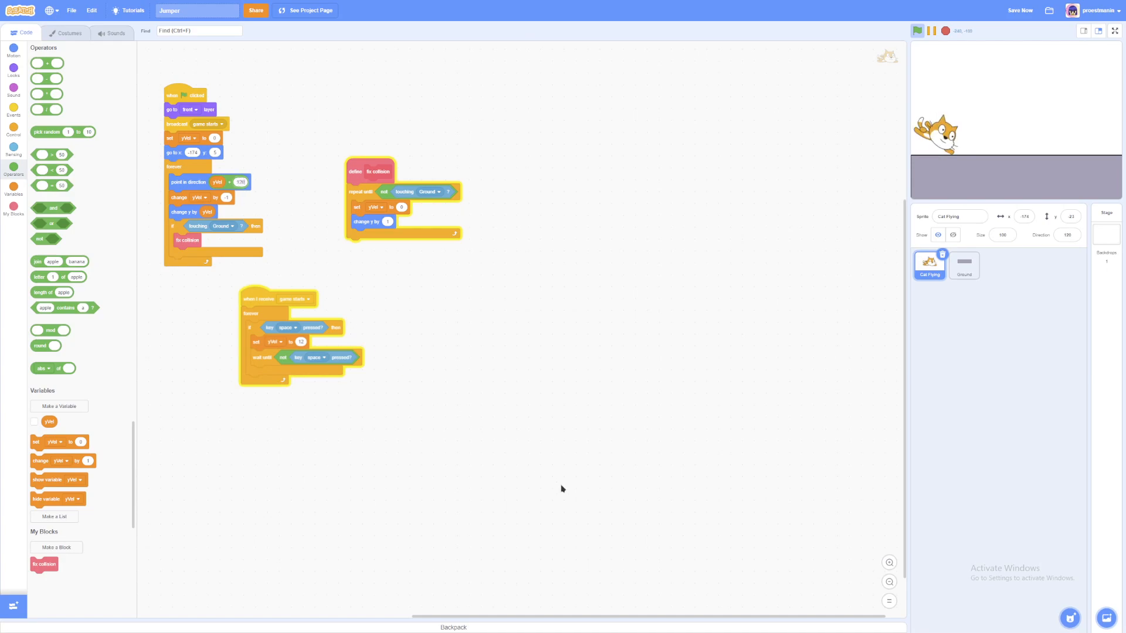
left_click(917, 30)
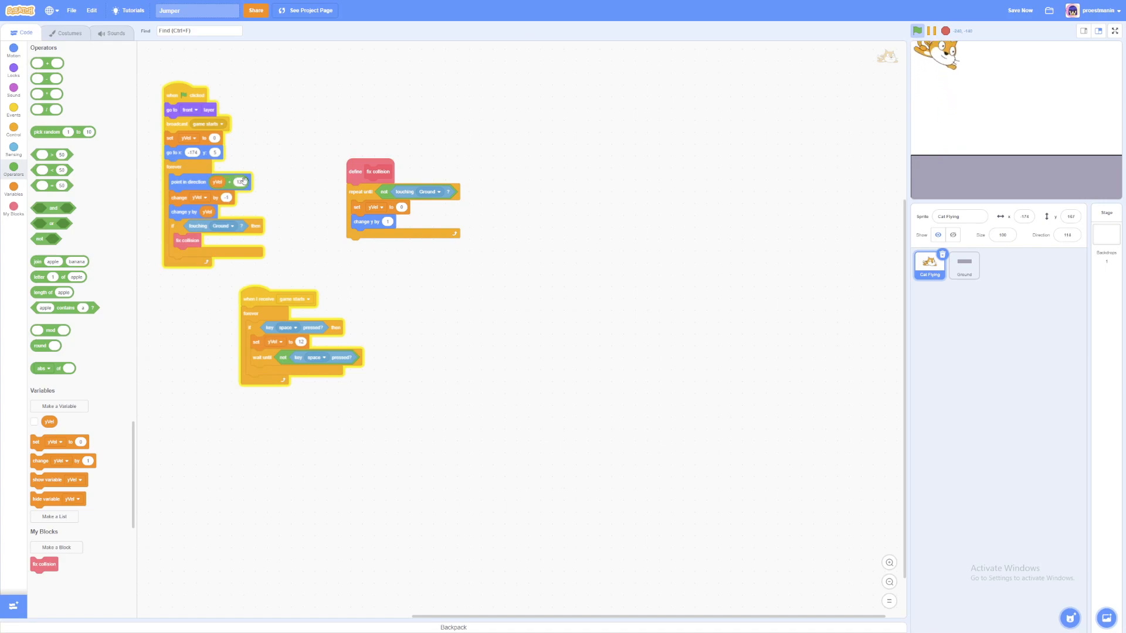
left_click(917, 30)
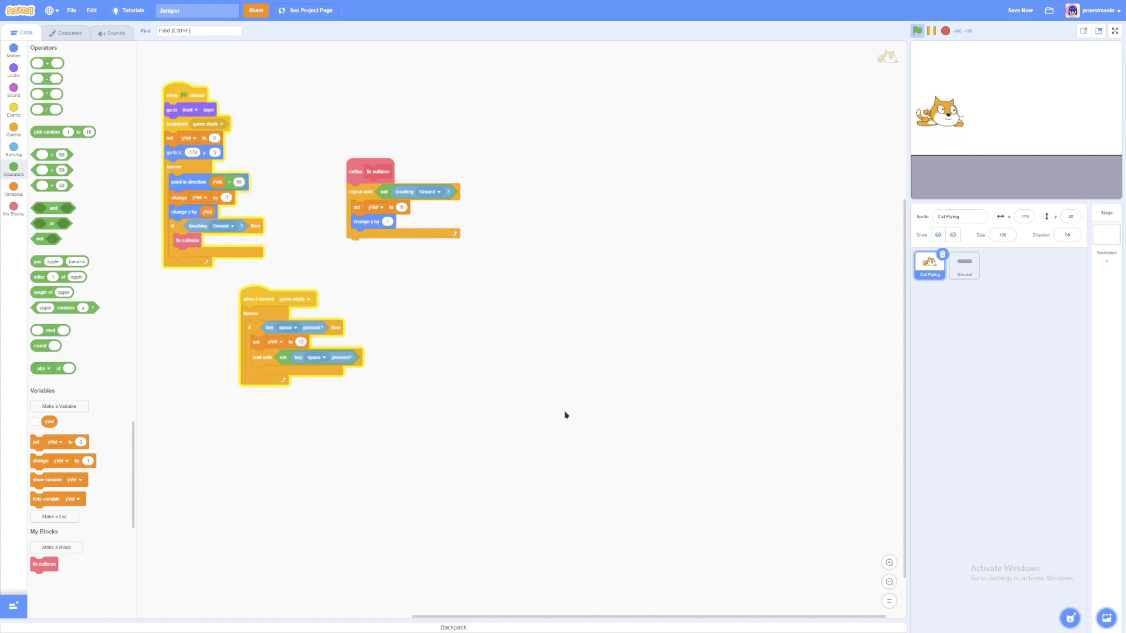
left_click(916, 30)
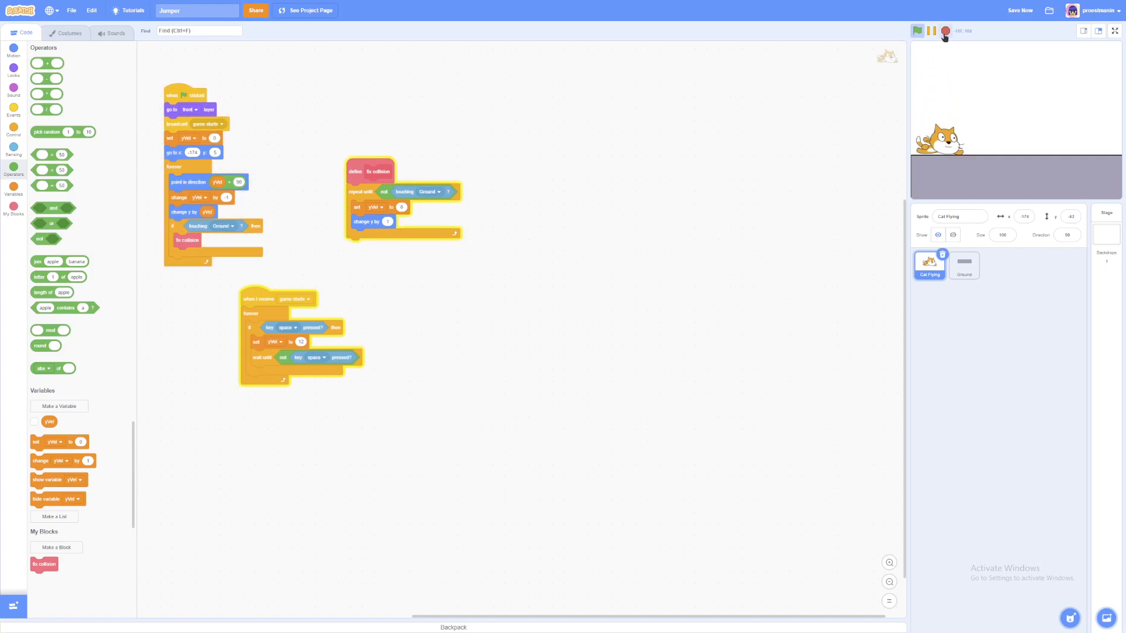